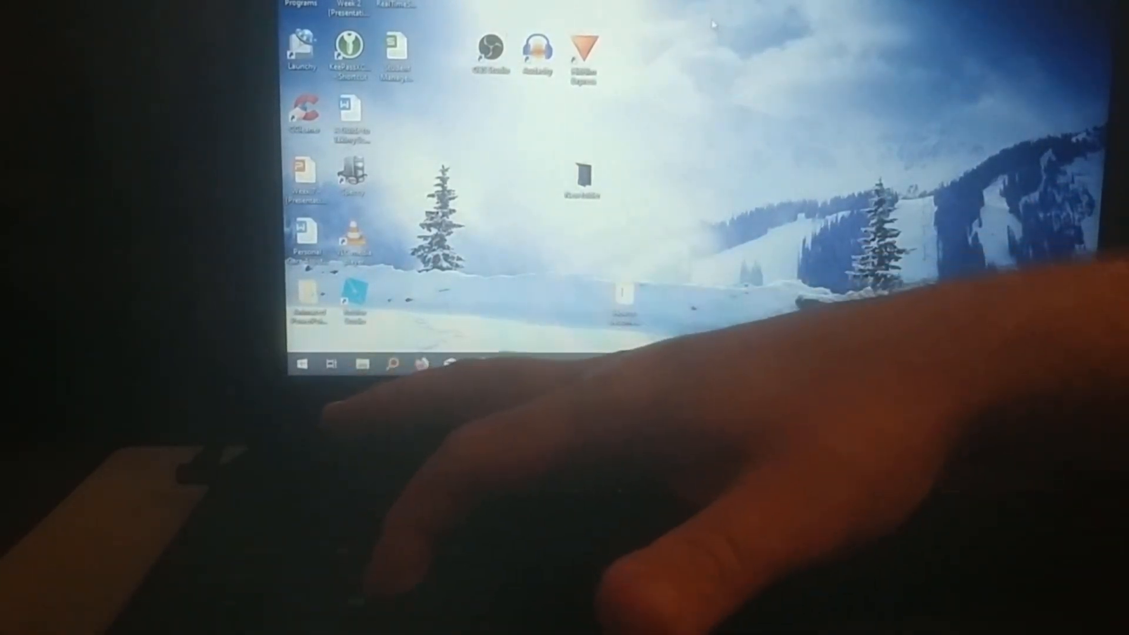
Step: Search the Windows Start menu for 'boot' to find the advanced startup options
left_click(301, 363)
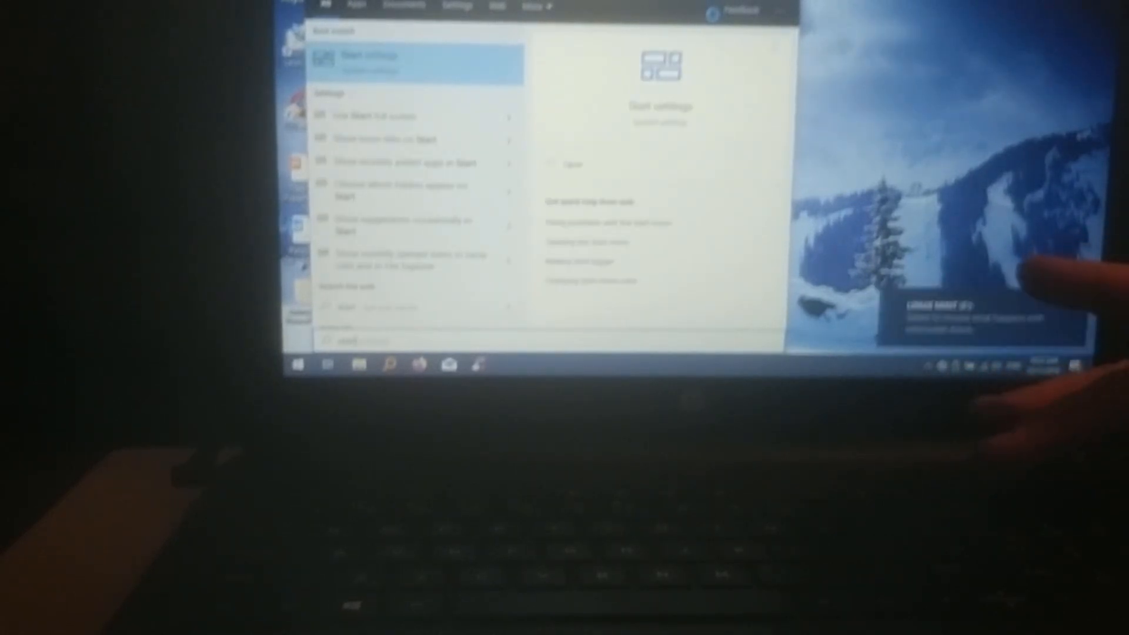
mouse_move(1008, 339)
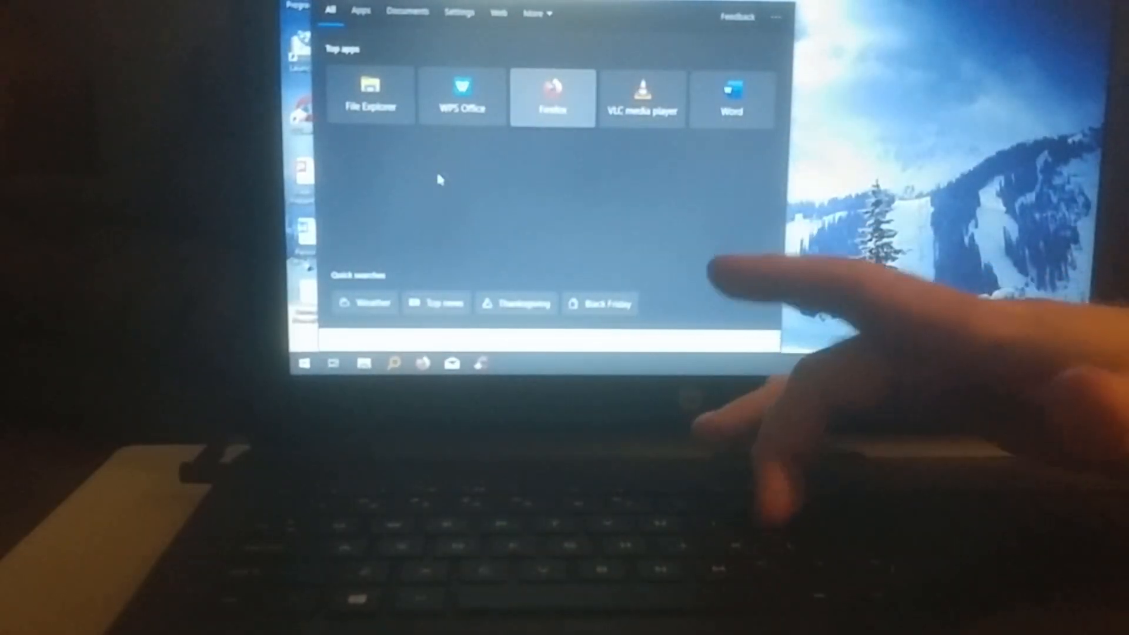
type("bott")
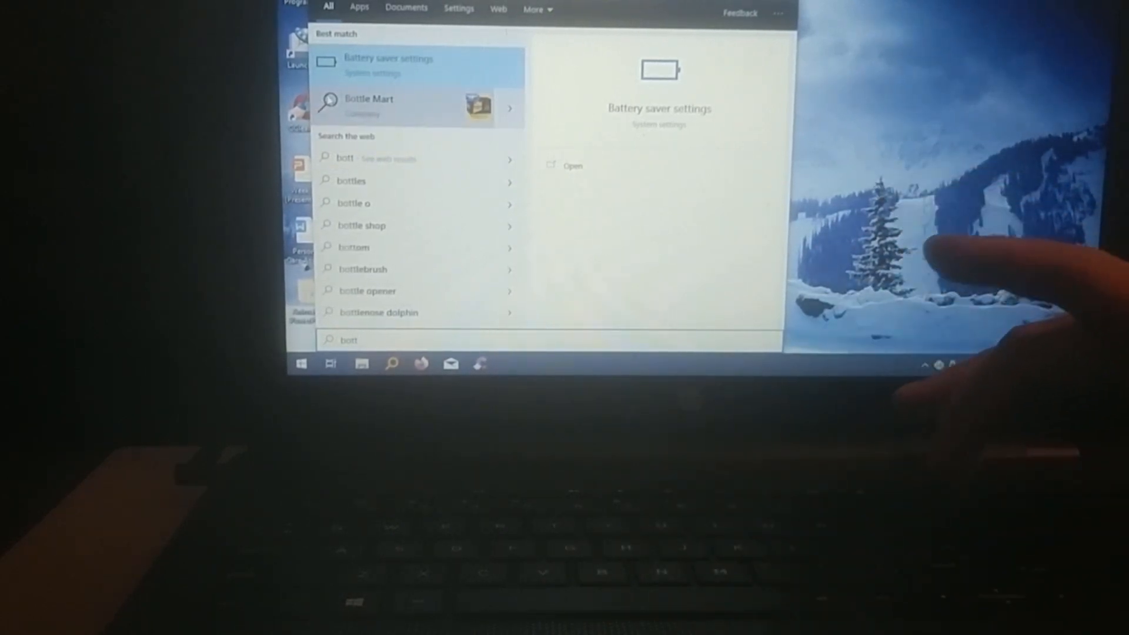
type("book")
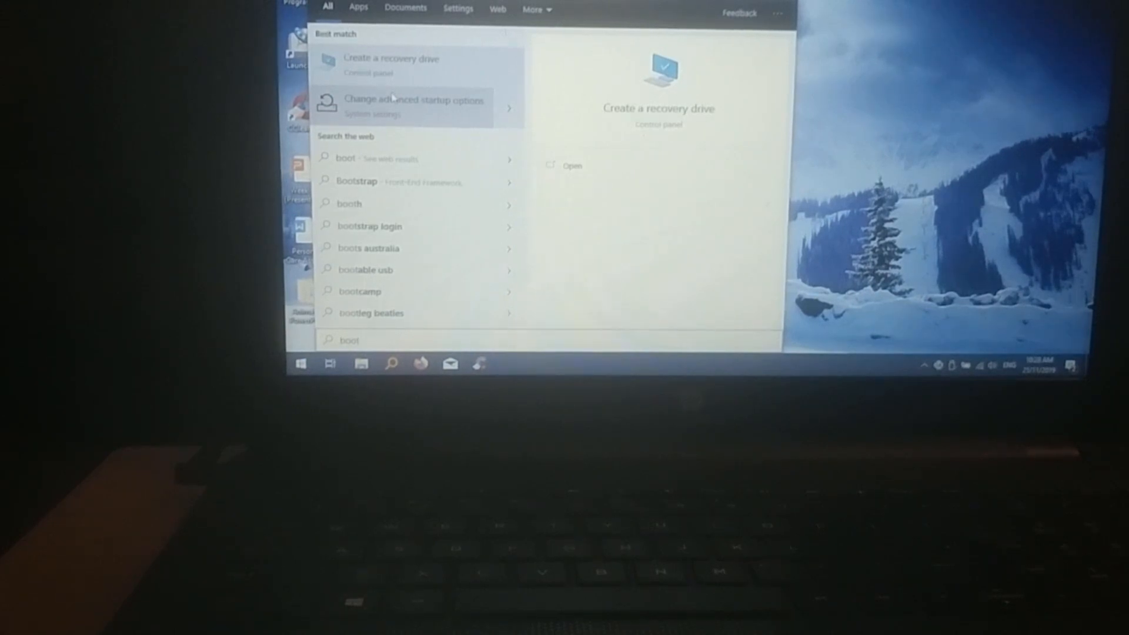
Step: Open 'Change advanced startup options' and restart now under Advanced startup
left_click(411, 106)
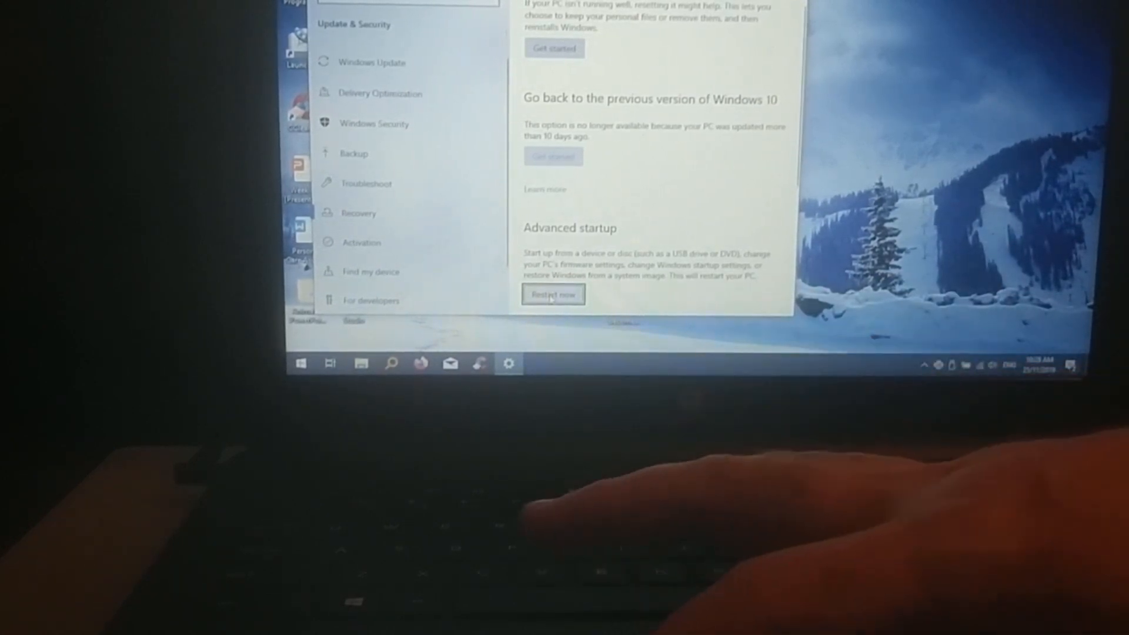
left_click(552, 295)
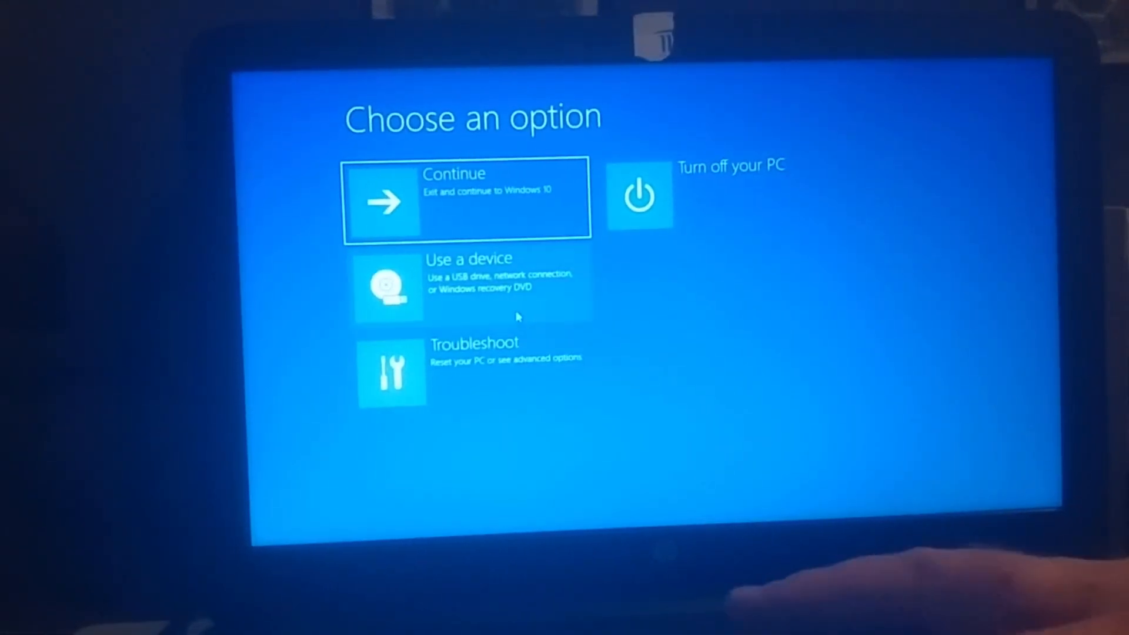
Step: Choose 'Use a device' to boot the laptop from the USB drive
left_click(468, 288)
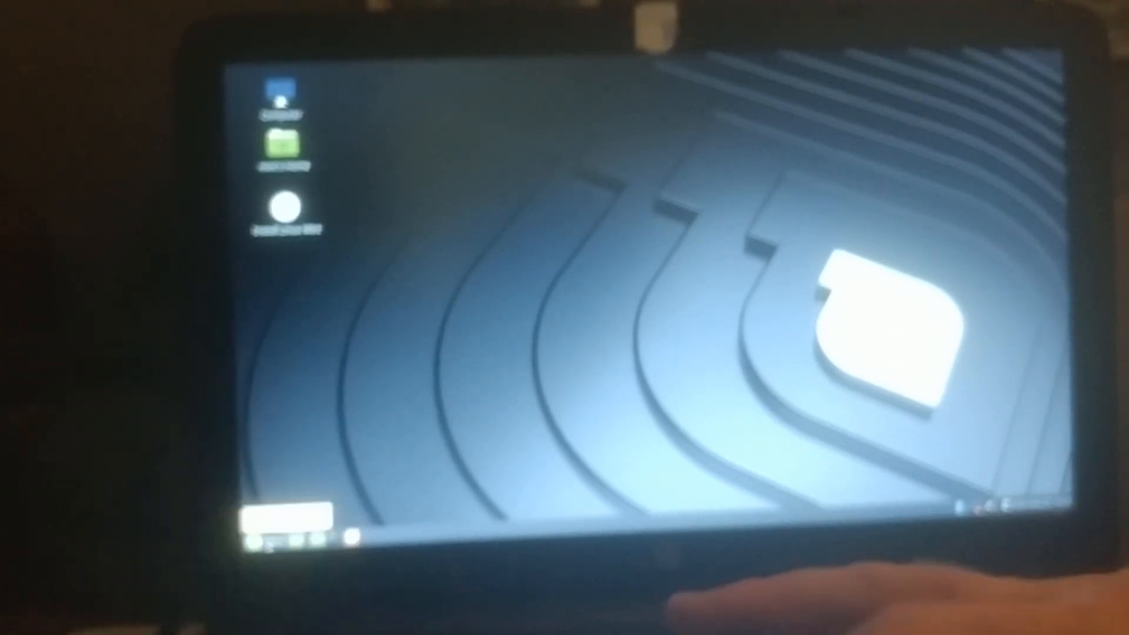
Step: Launch System Monitor from the Menu and reposition its window
left_click(255, 523)
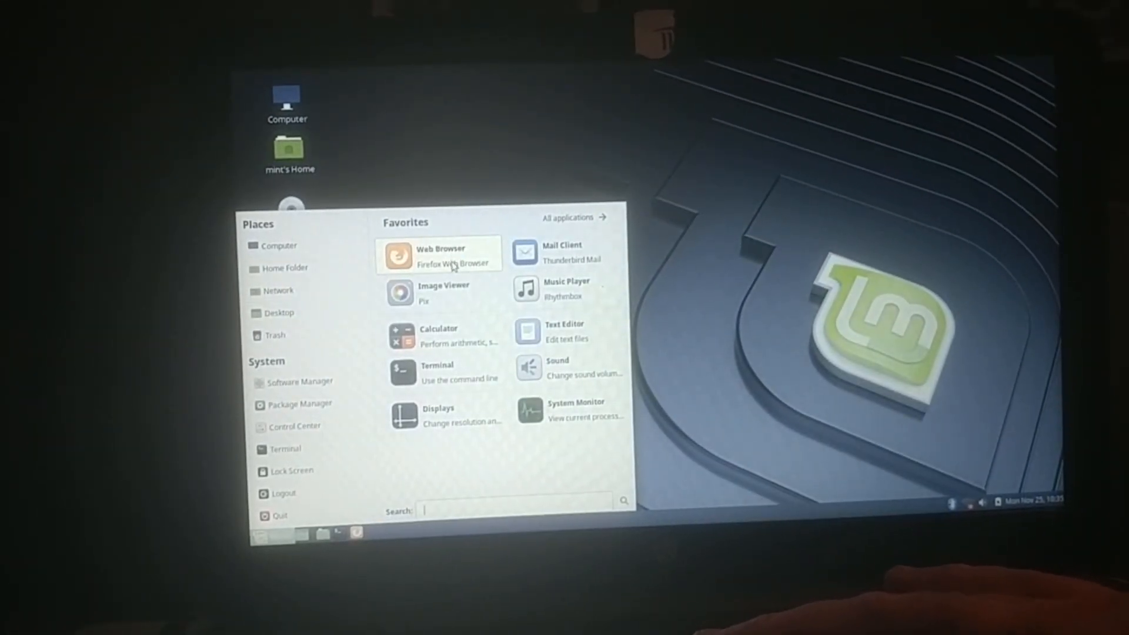
mouse_move(439, 292)
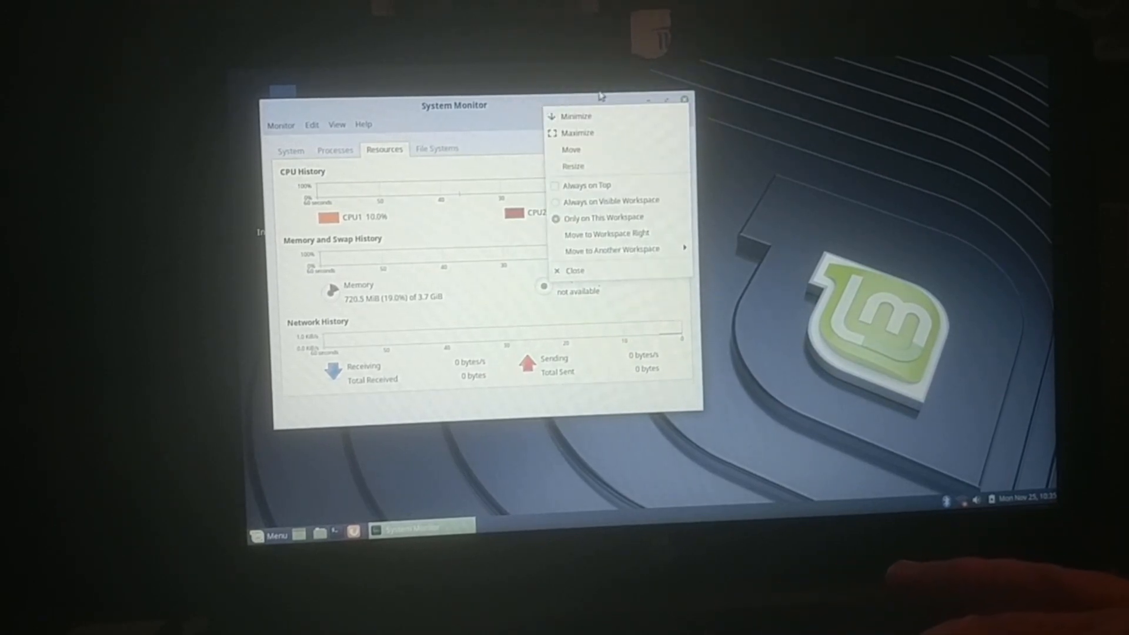
left_click(545, 110)
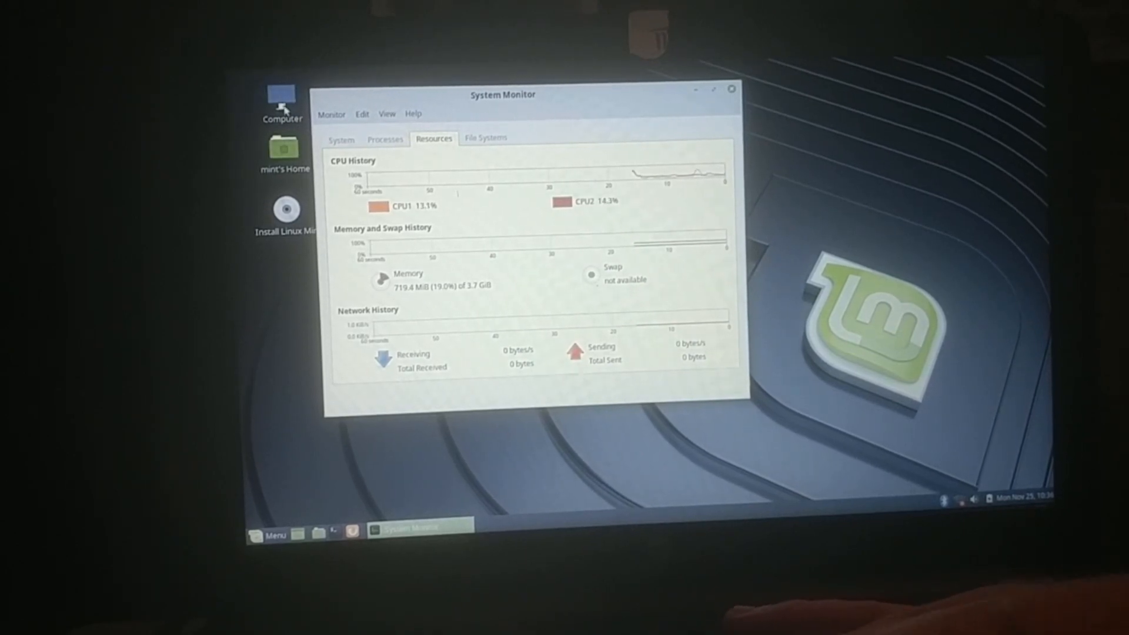
Step: Open Computer in Nemo and browse the Downloads, Music and Pictures folders
double_click(283, 100)
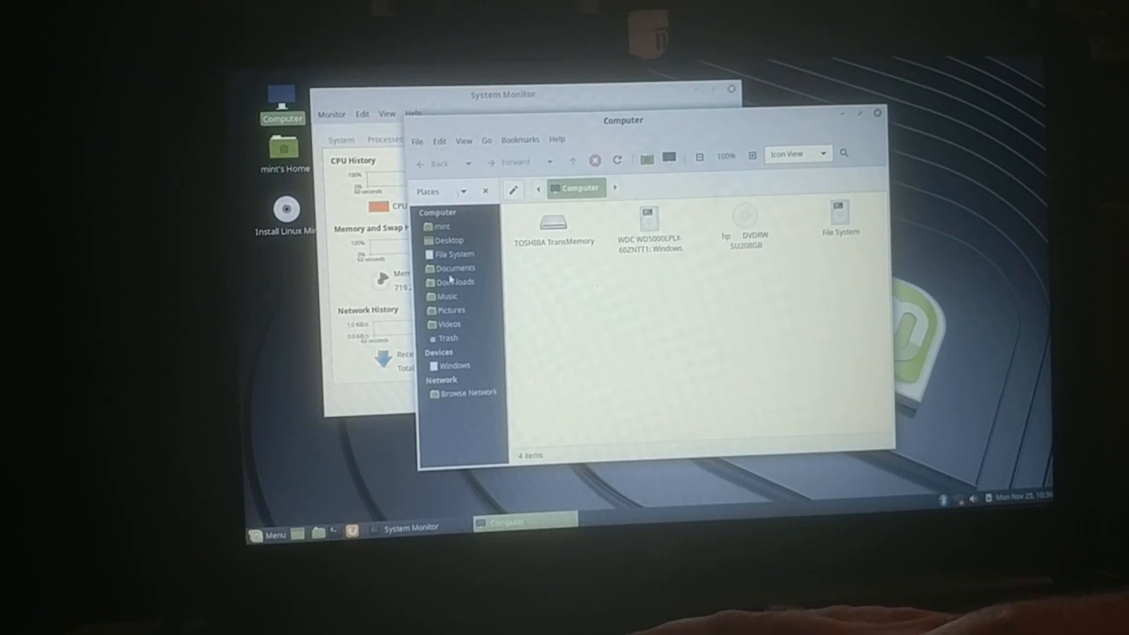
mouse_move(455, 281)
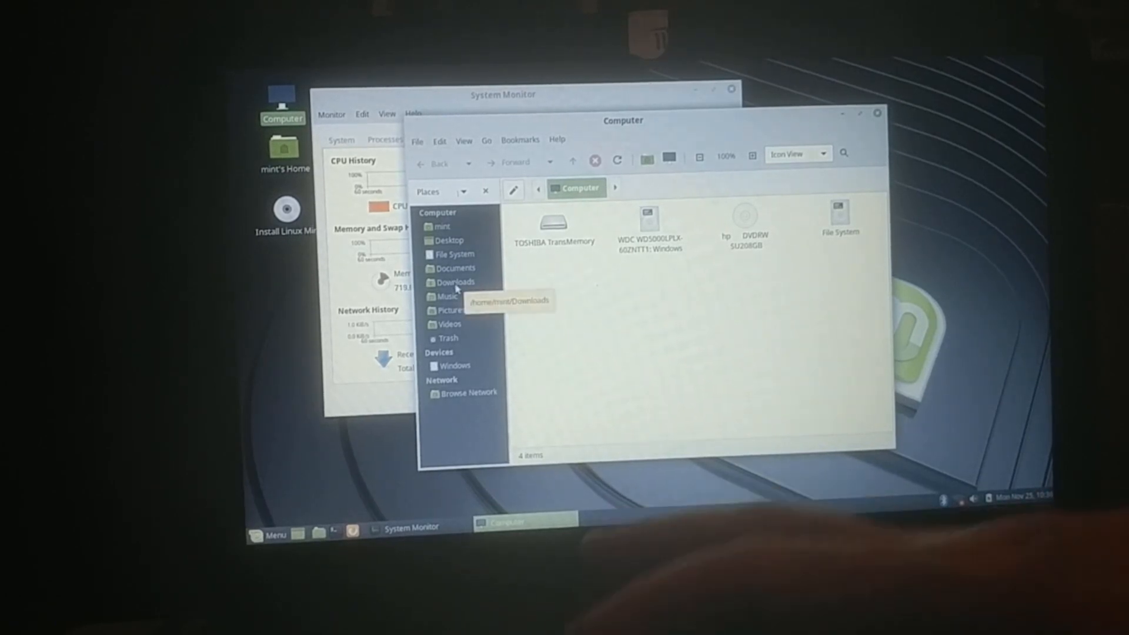
left_click(455, 282)
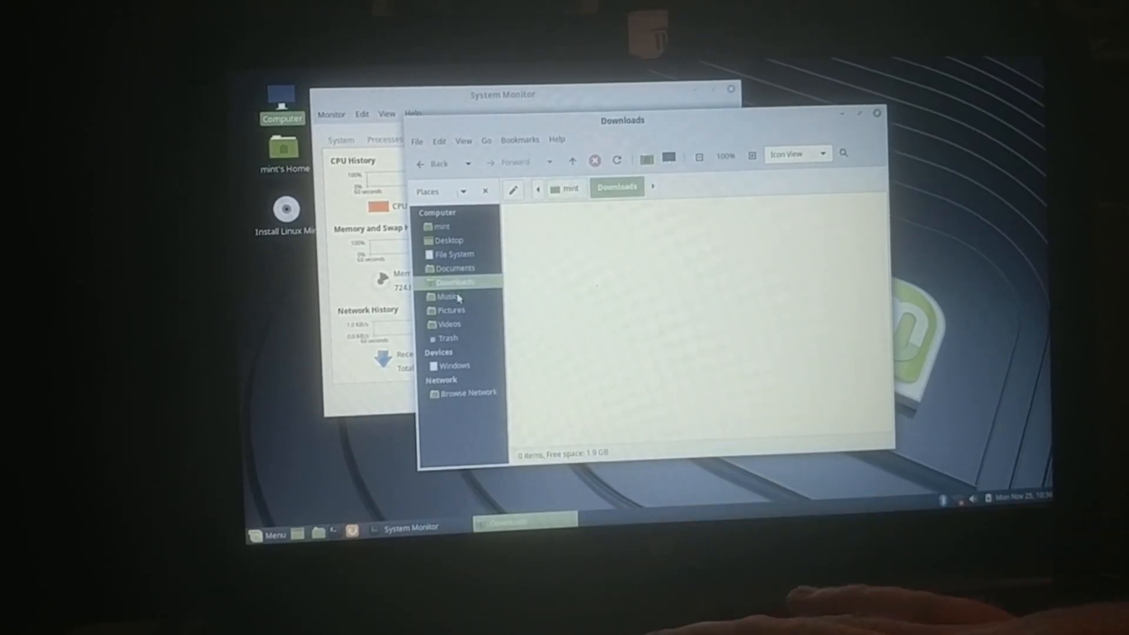
left_click(448, 296)
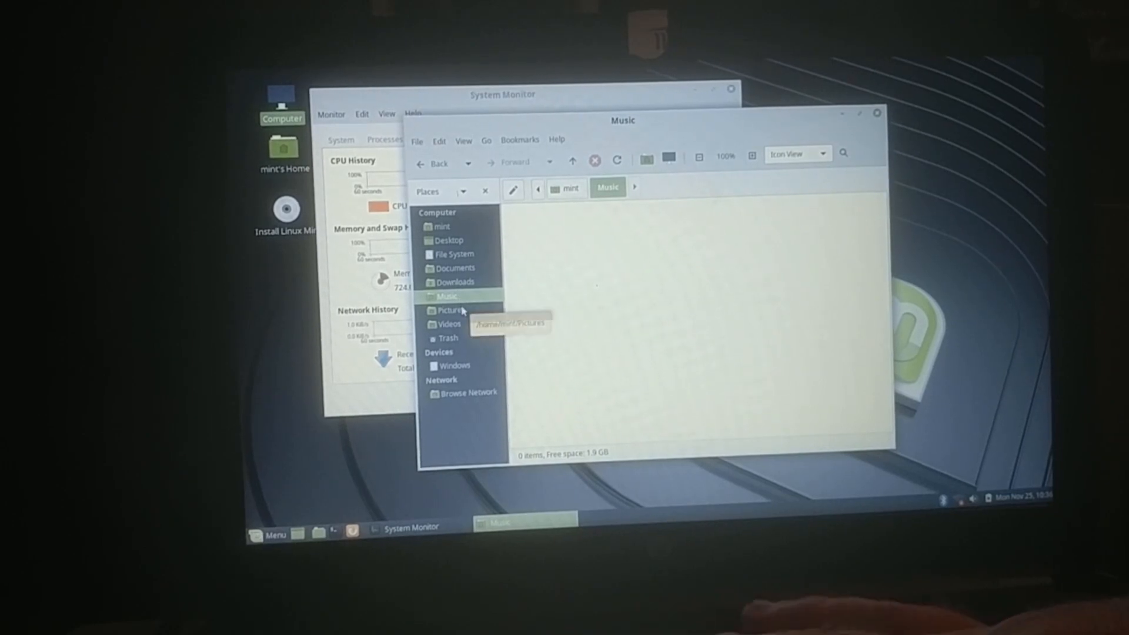
left_click(449, 310)
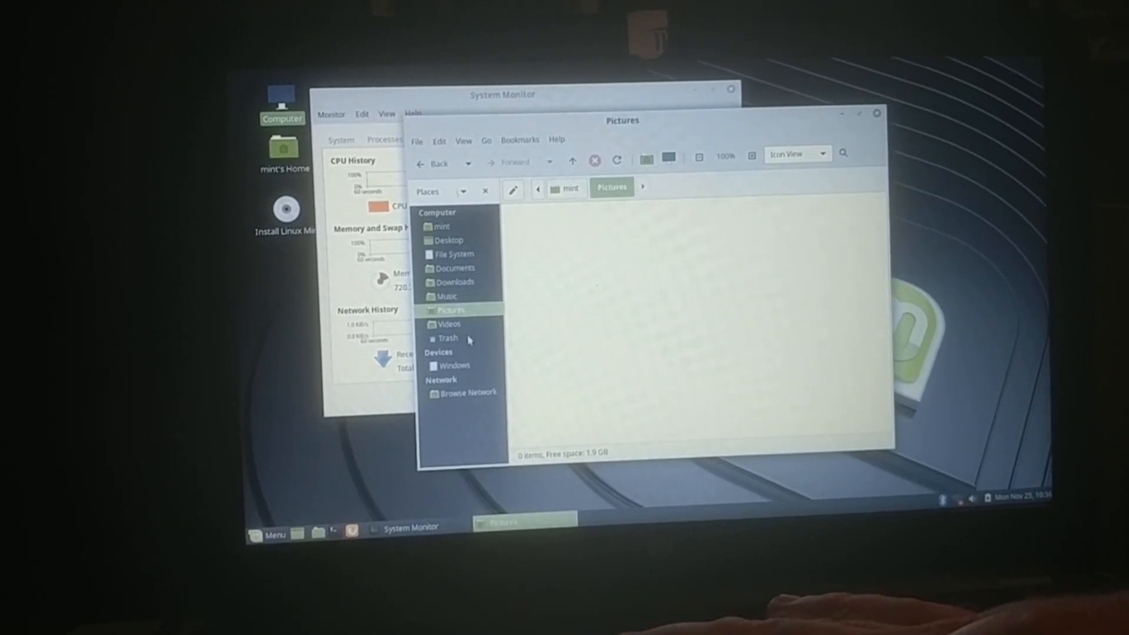
mouse_move(693, 192)
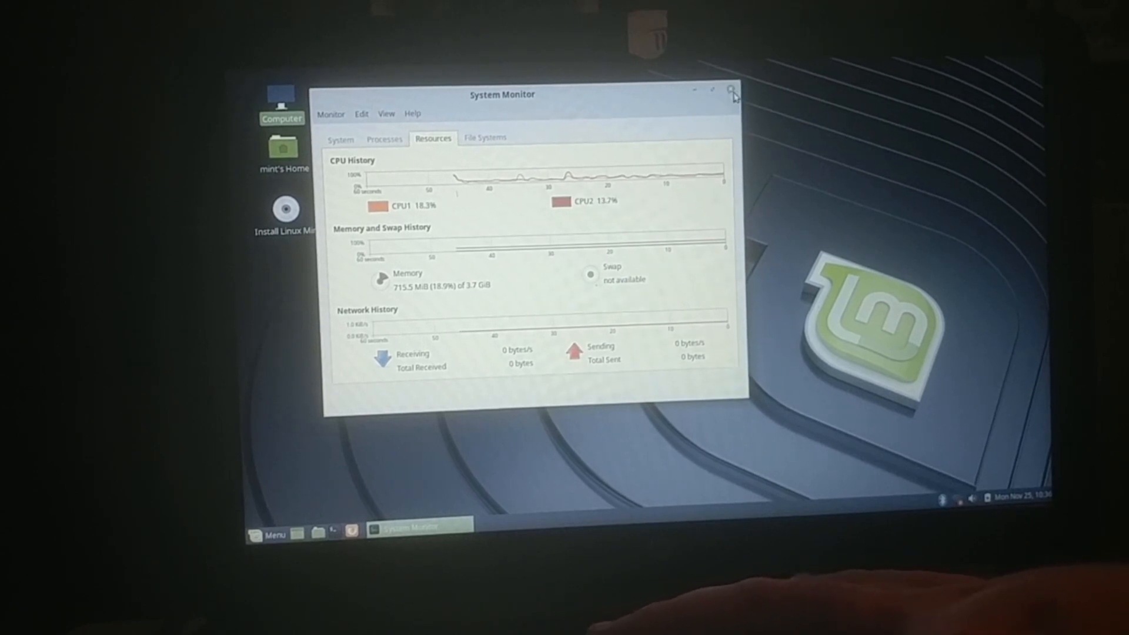
Step: Close System Monitor and launch the 'Install Linux Mint' desktop icon
left_click(731, 92)
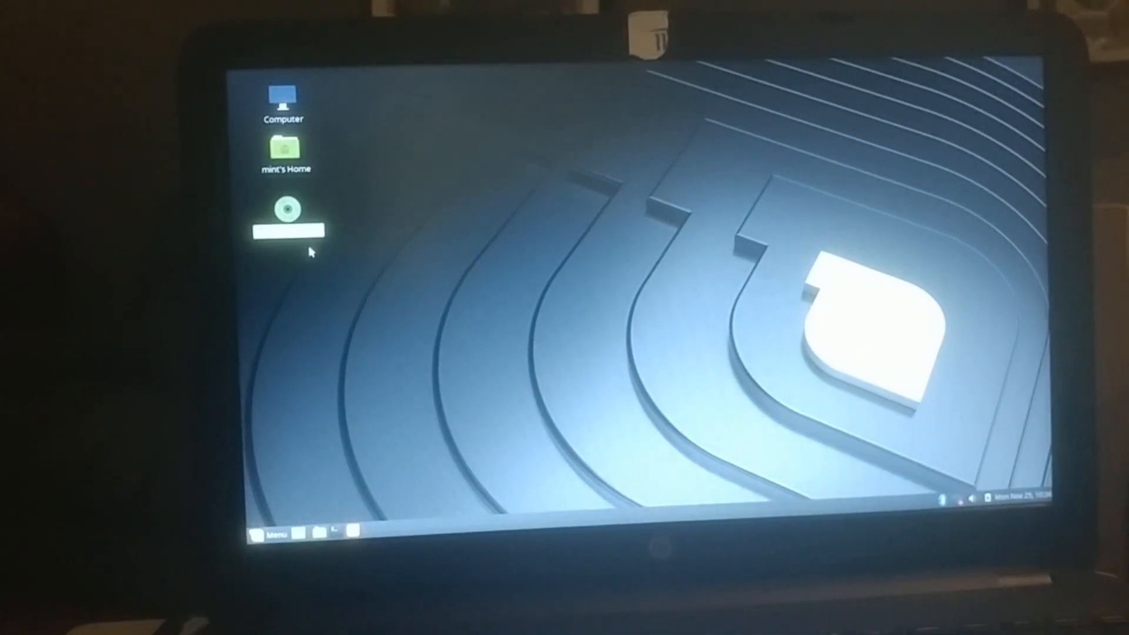
double_click(287, 212)
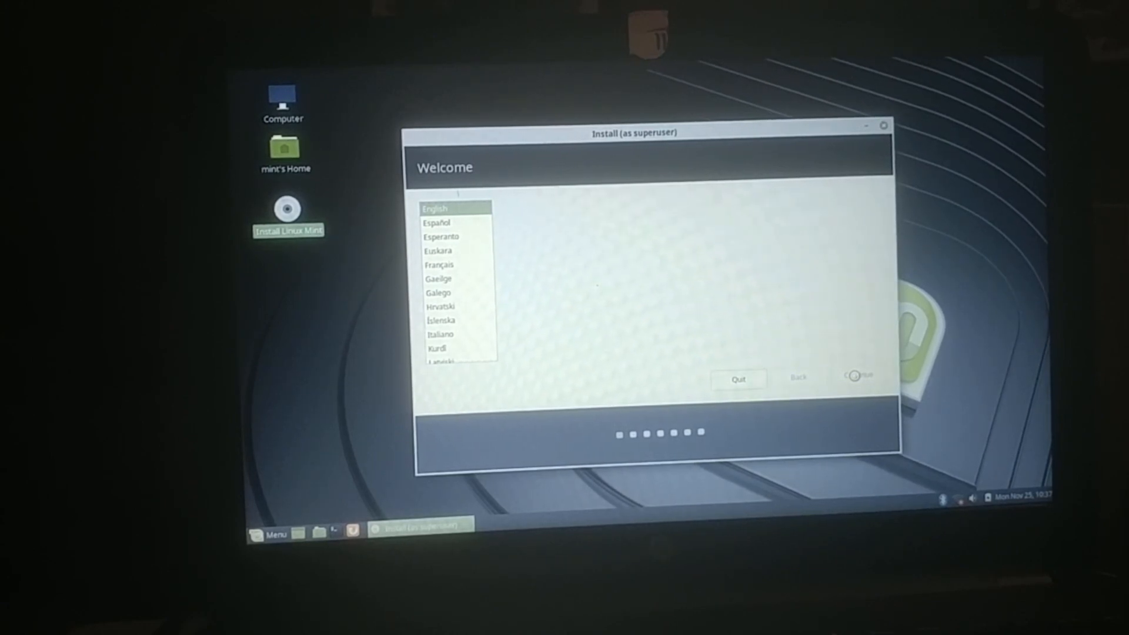
Step: Accept English, then choose the English (Australian) keyboard layout and continue
left_click(856, 378)
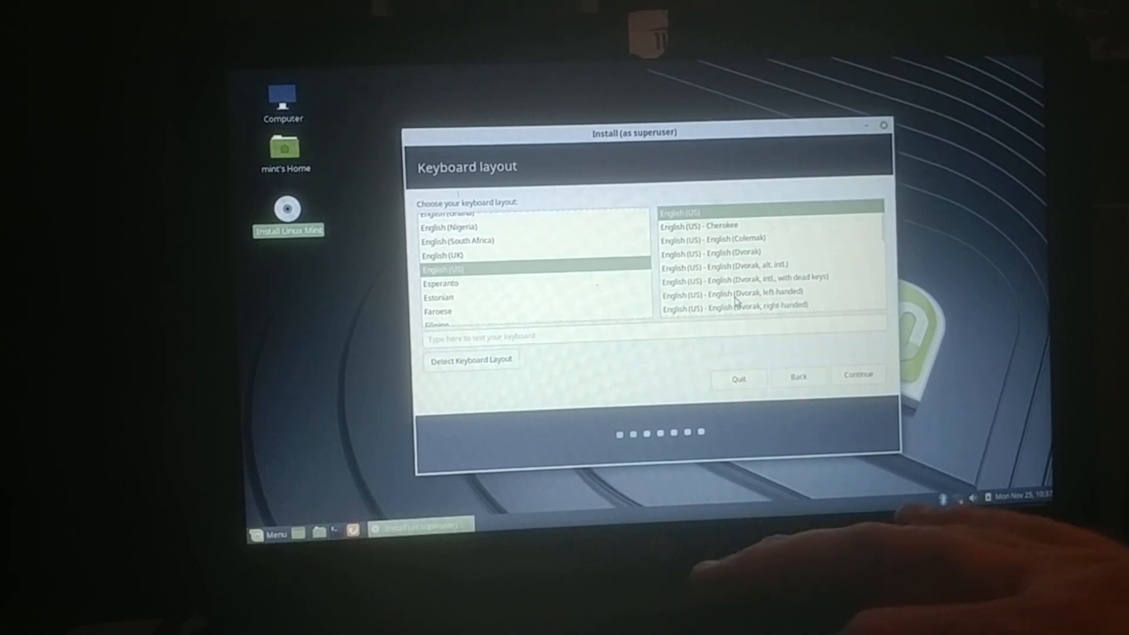
mouse_move(501, 383)
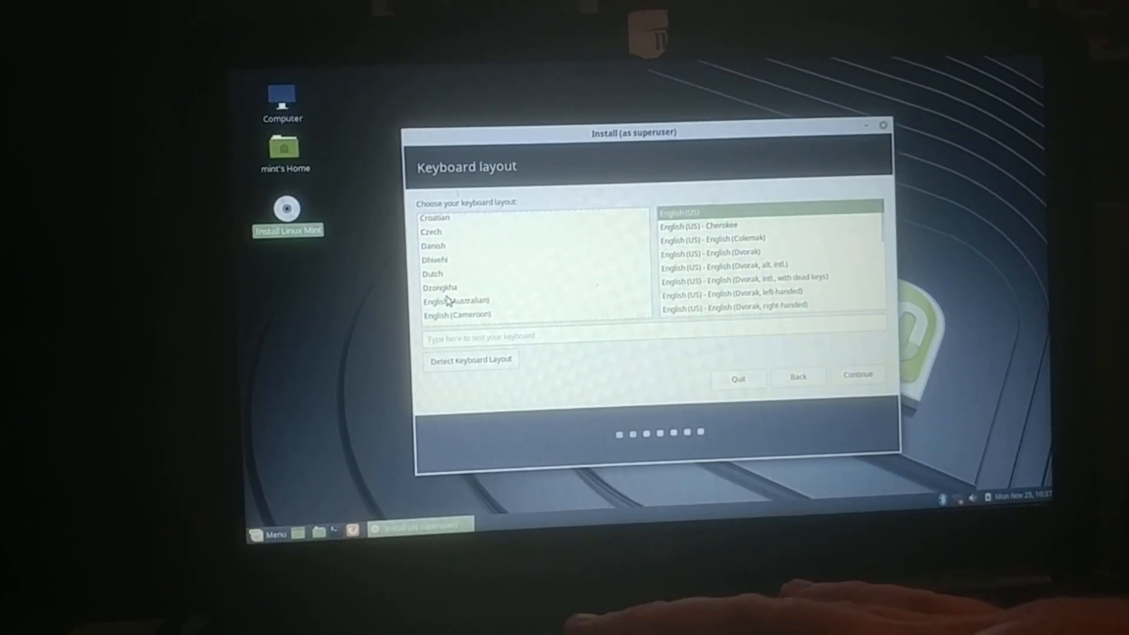
left_click(458, 301)
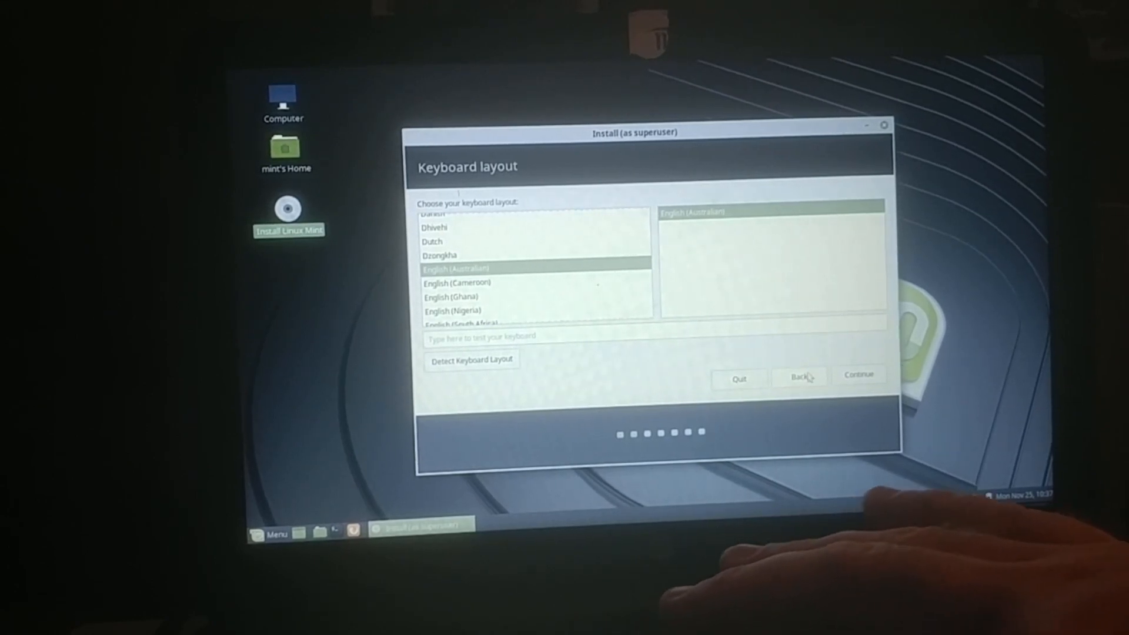
left_click(858, 375)
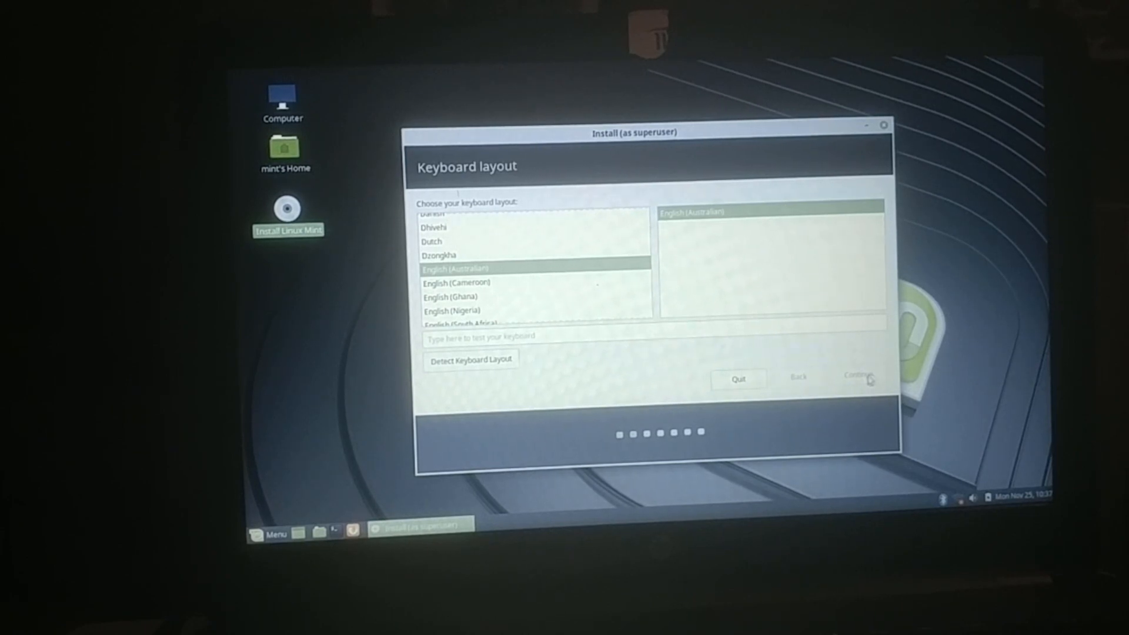
Step: Skip the Wi-Fi connection and continue without third-party drivers and media codecs
left_click(856, 378)
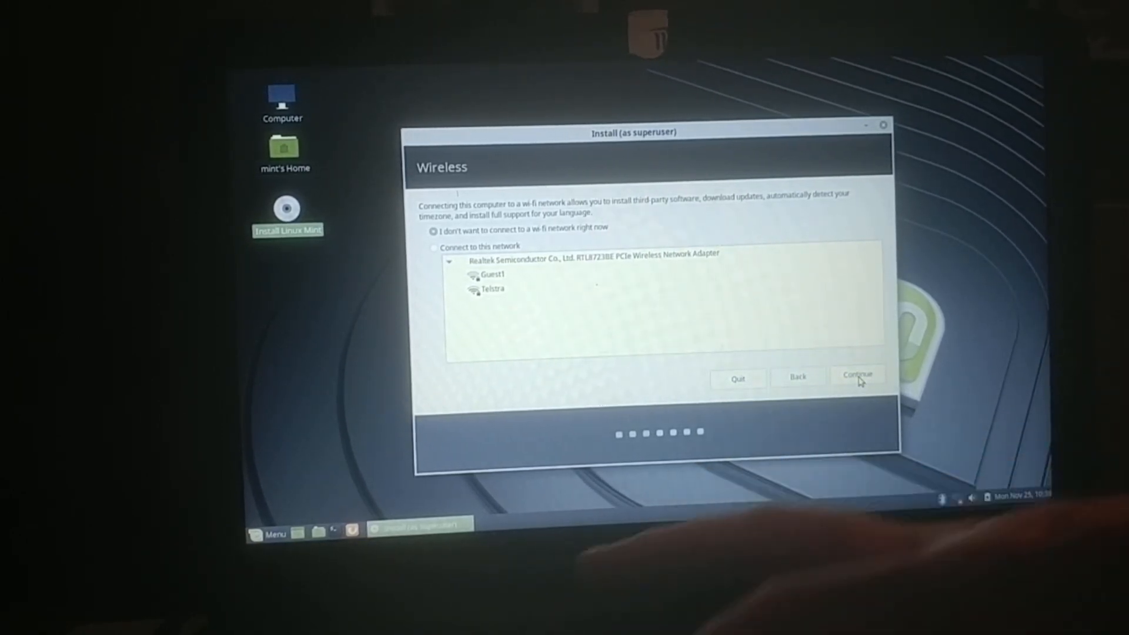
left_click(856, 375)
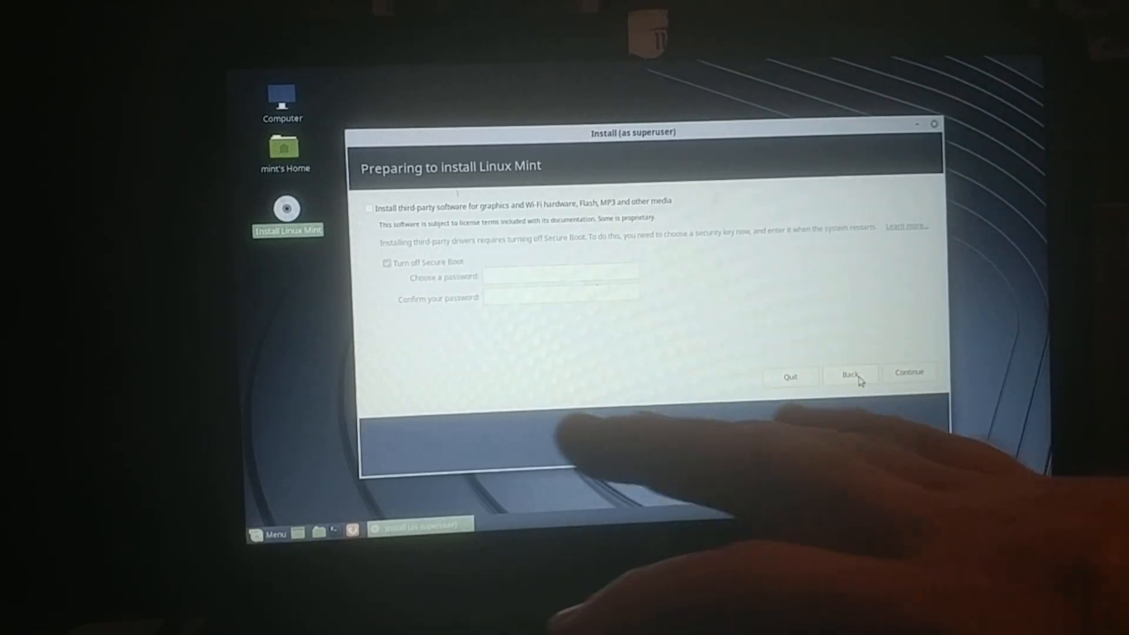
left_click(908, 372)
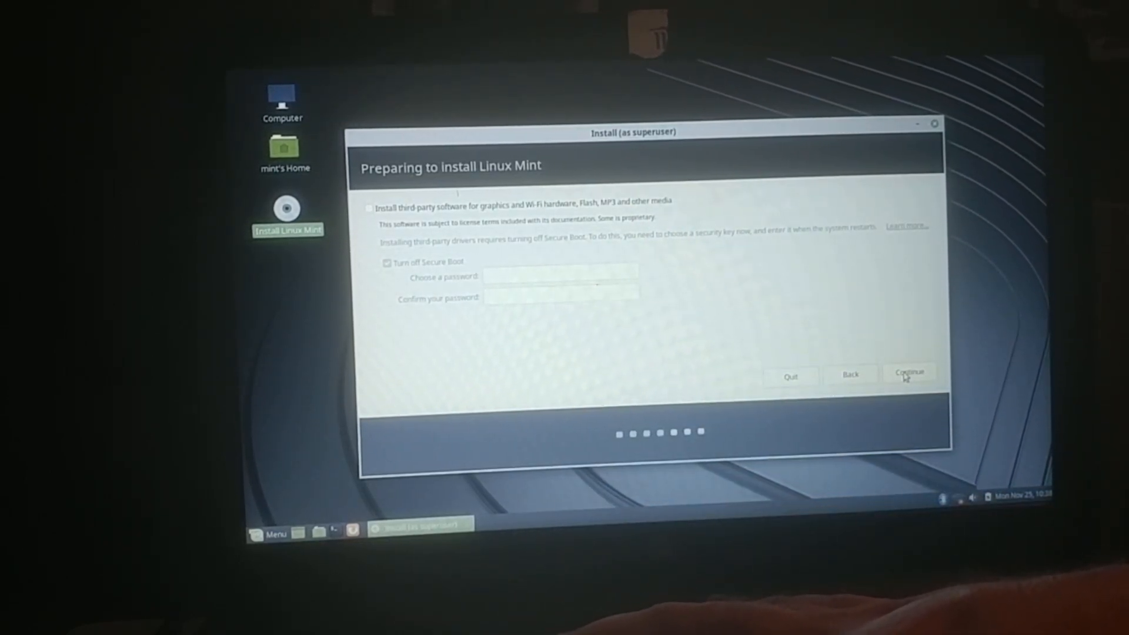
left_click(910, 375)
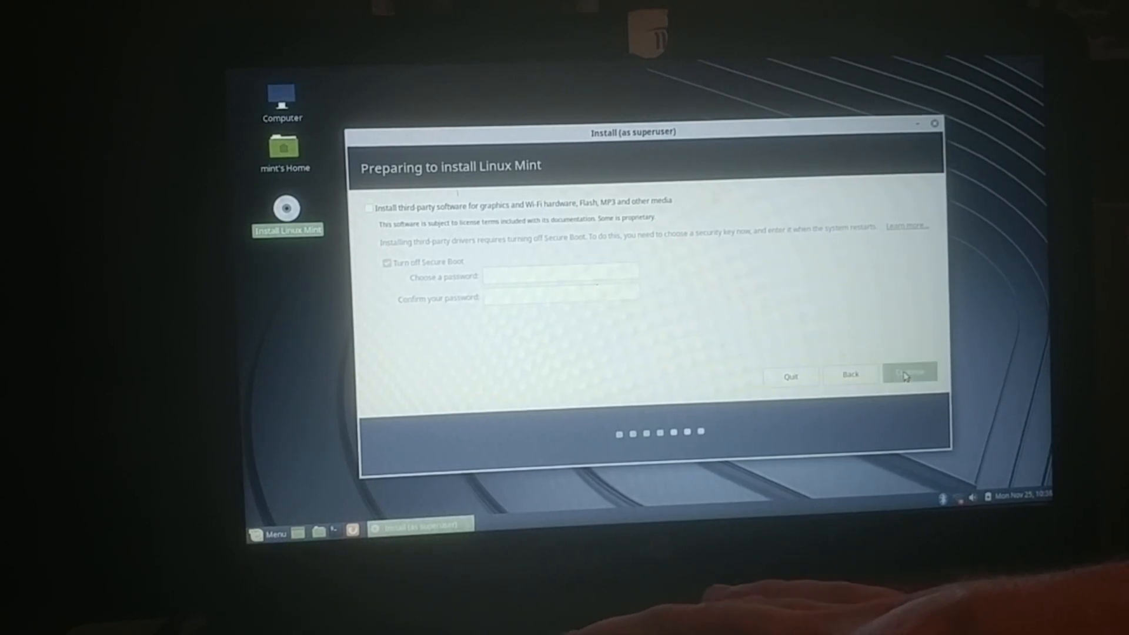
left_click(910, 375)
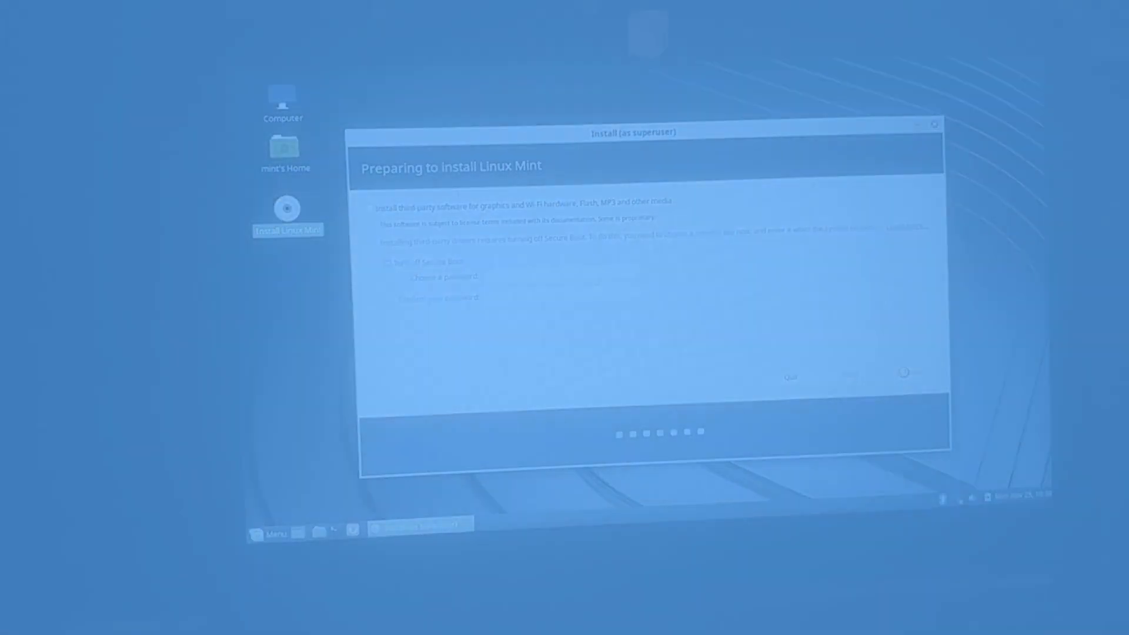
Step: Choose Erase disk with LVM and no encryption, then start Install Now
left_click(908, 372)
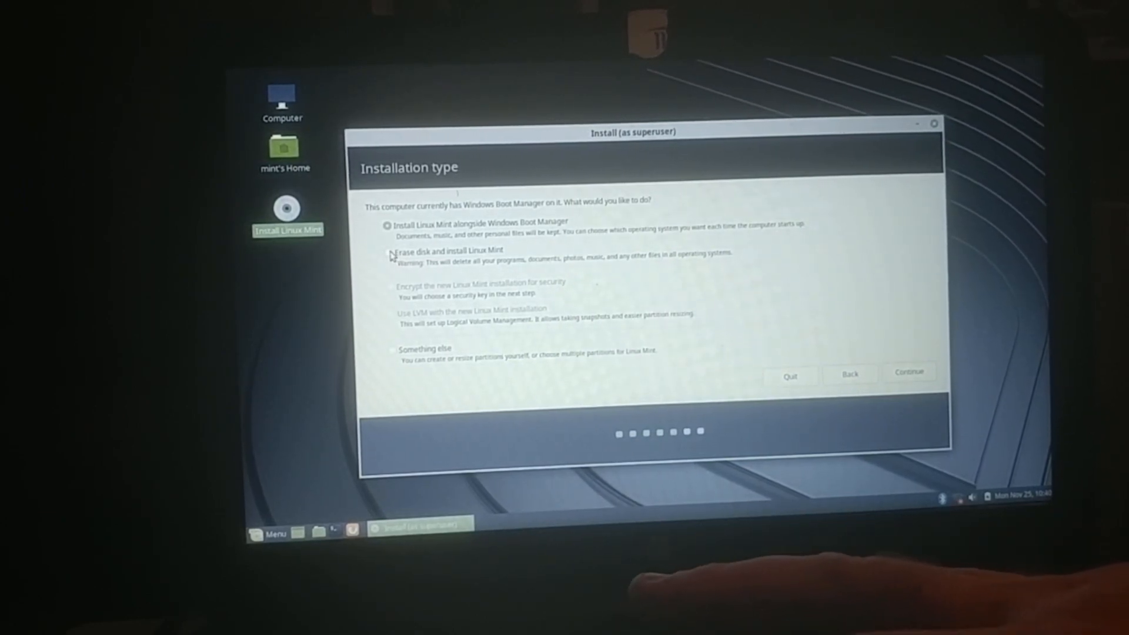
left_click(388, 252)
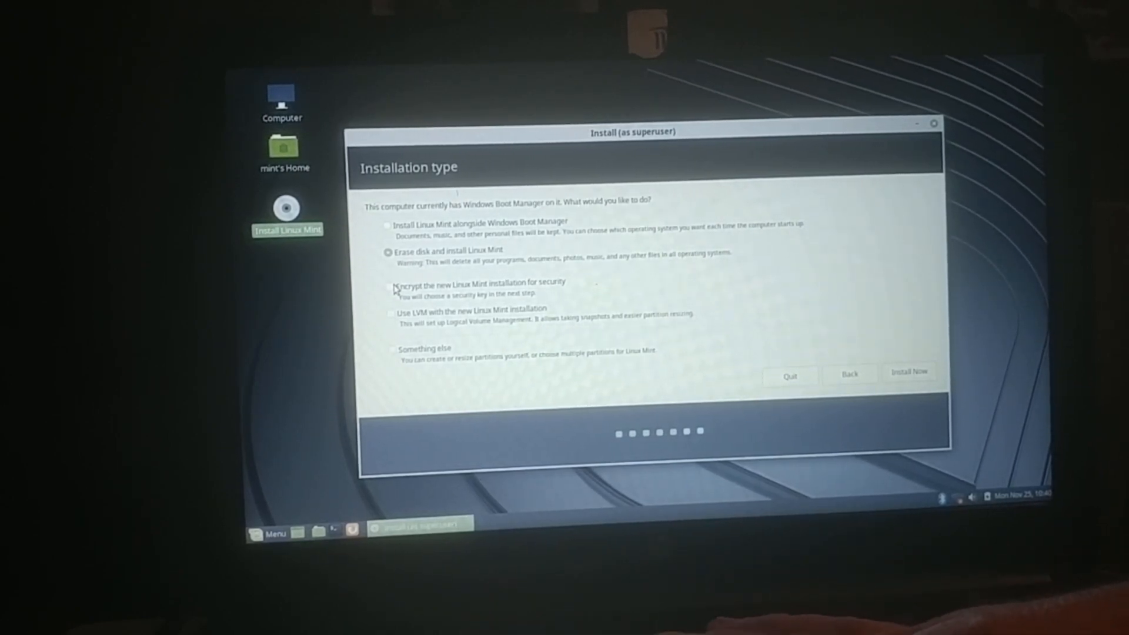
left_click(388, 286)
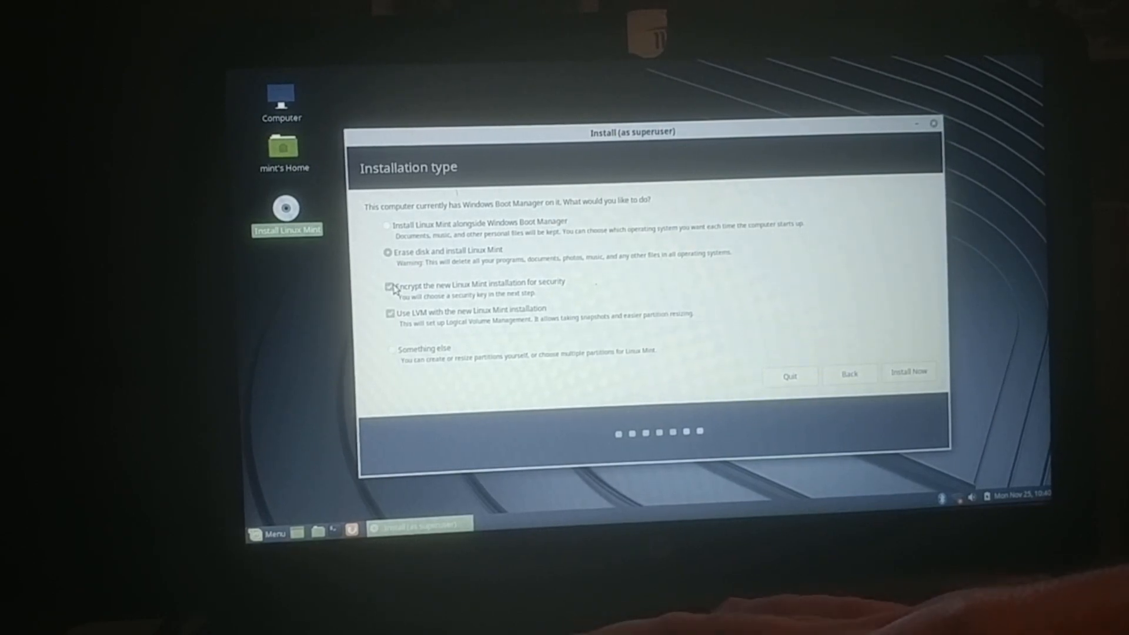
left_click(390, 283)
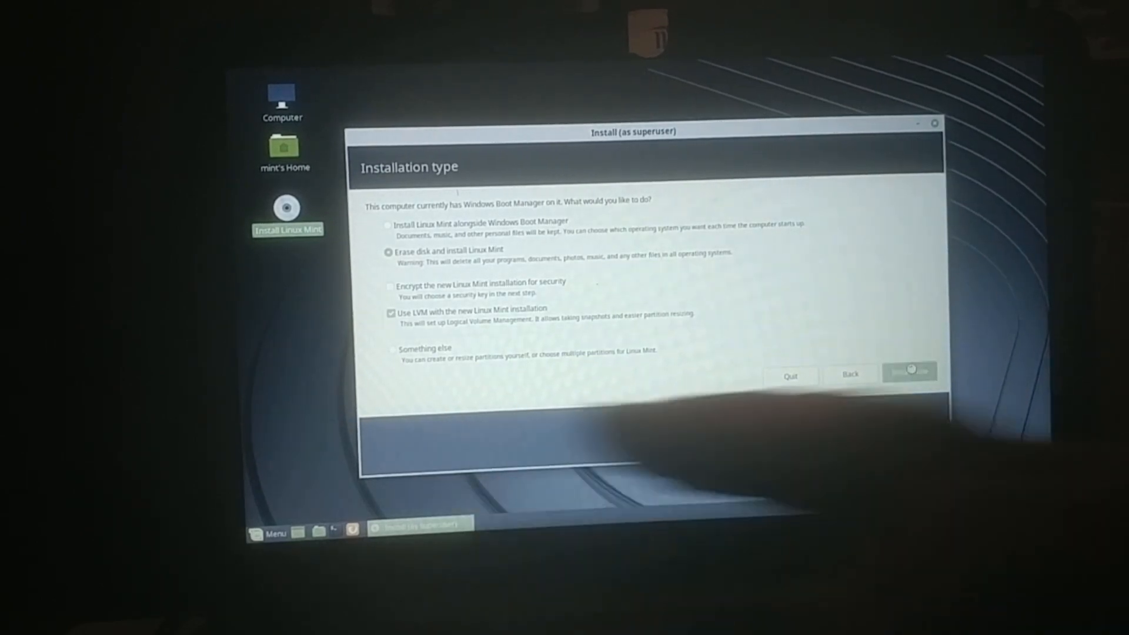
left_click(908, 372)
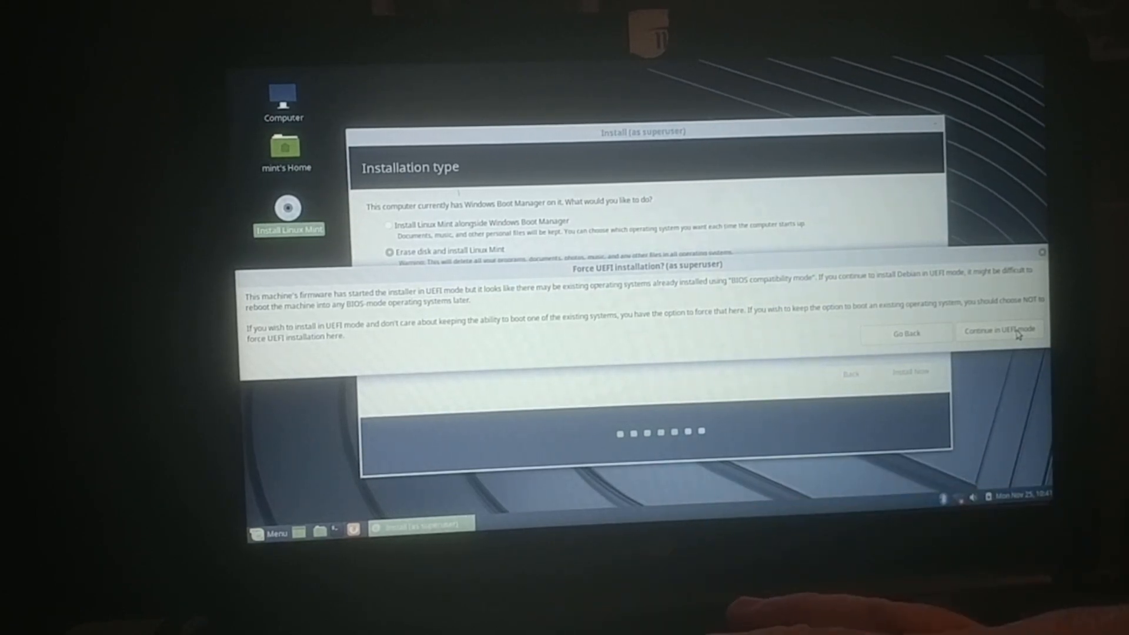
Step: Keep UEFI mode and confirm writing the LVM root, swap and ESP partition changes
left_click(998, 331)
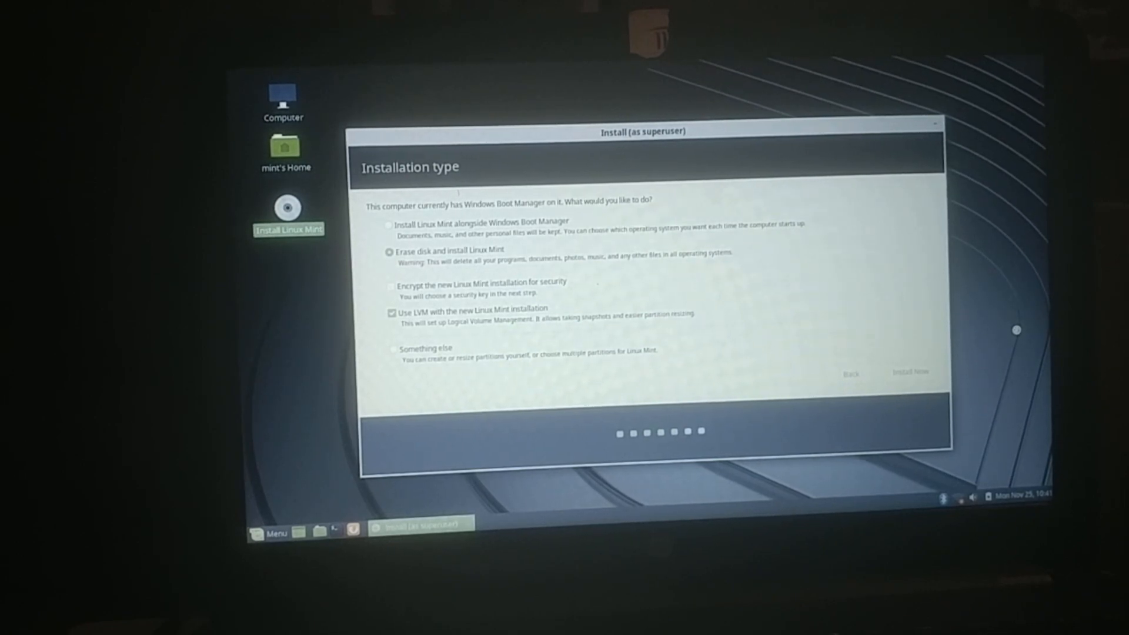
left_click(908, 371)
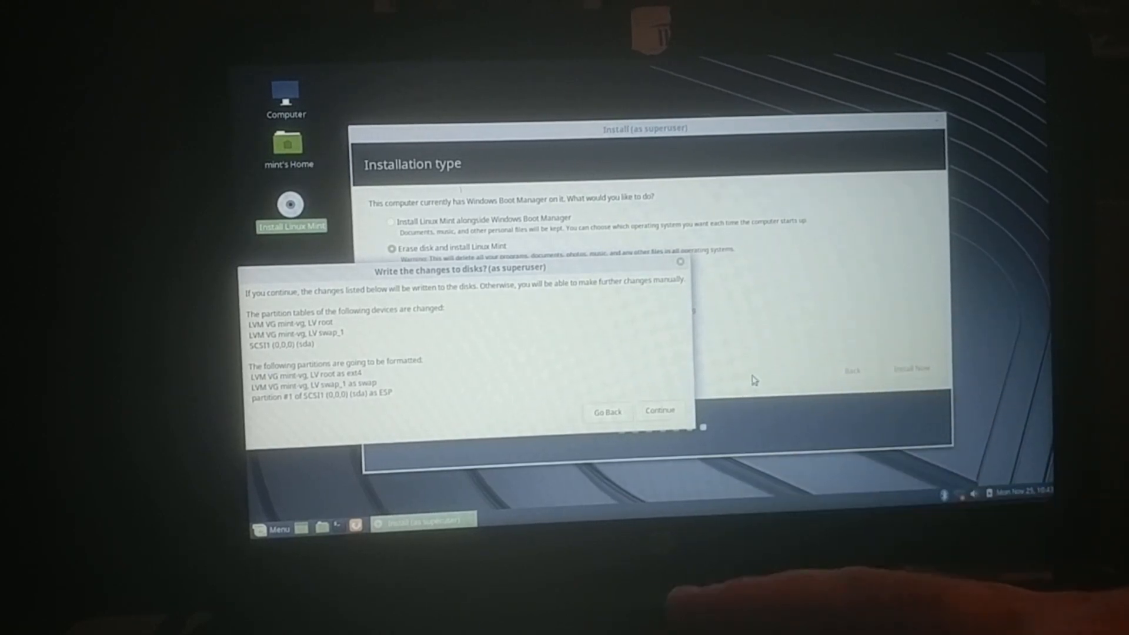
left_click(607, 410)
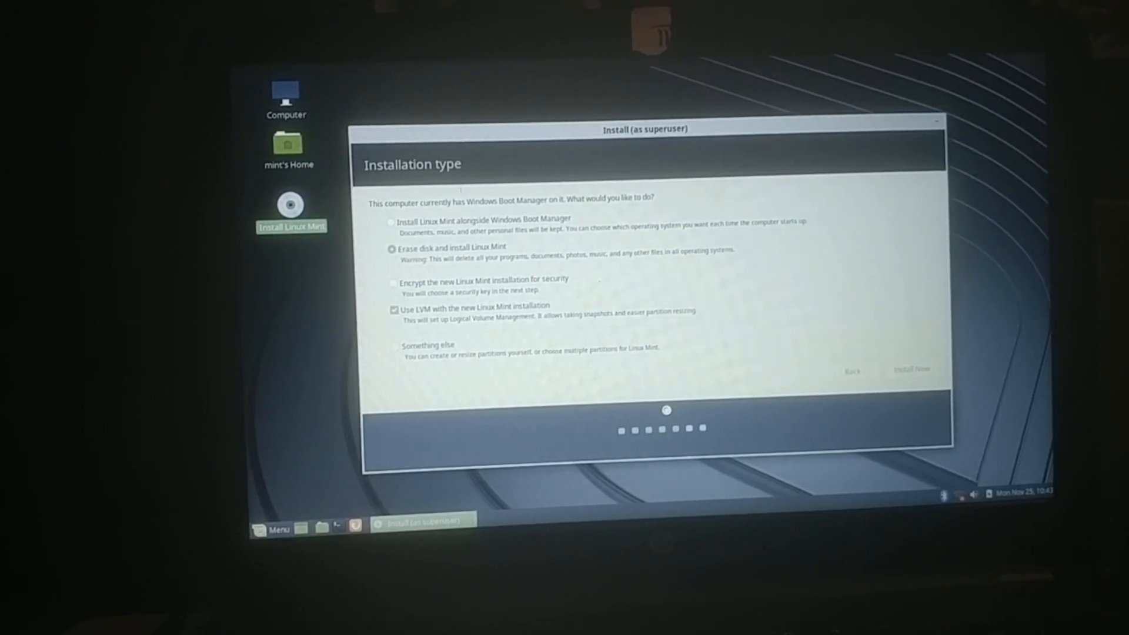
Step: Choose Melbourne, Australia on the time zone map and continue to account setup
left_click(909, 369)
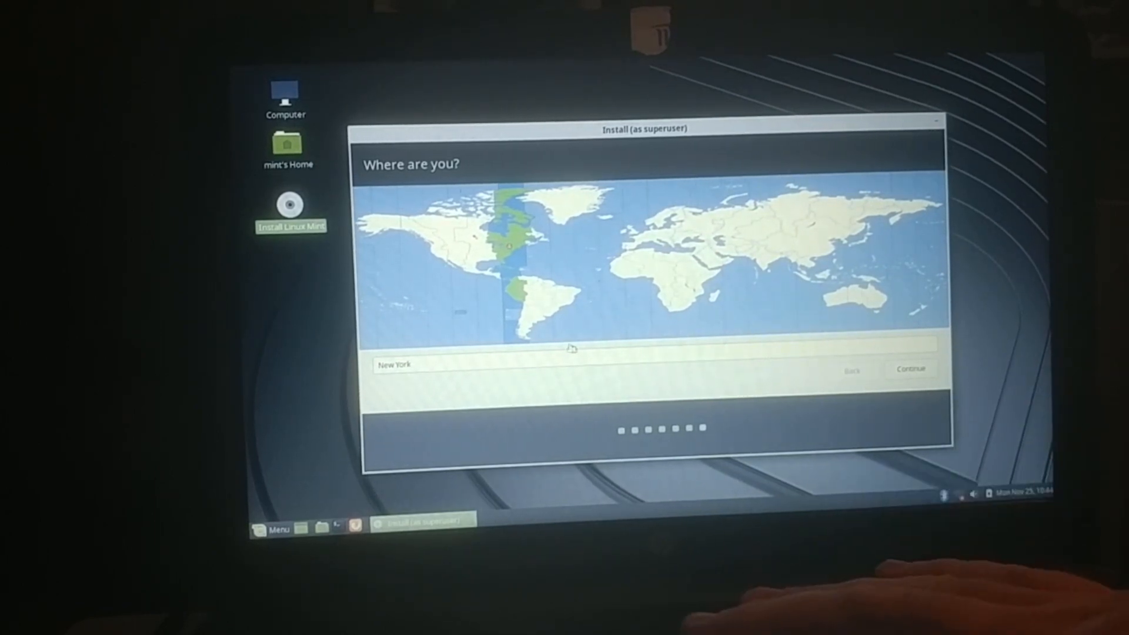
mouse_move(750, 324)
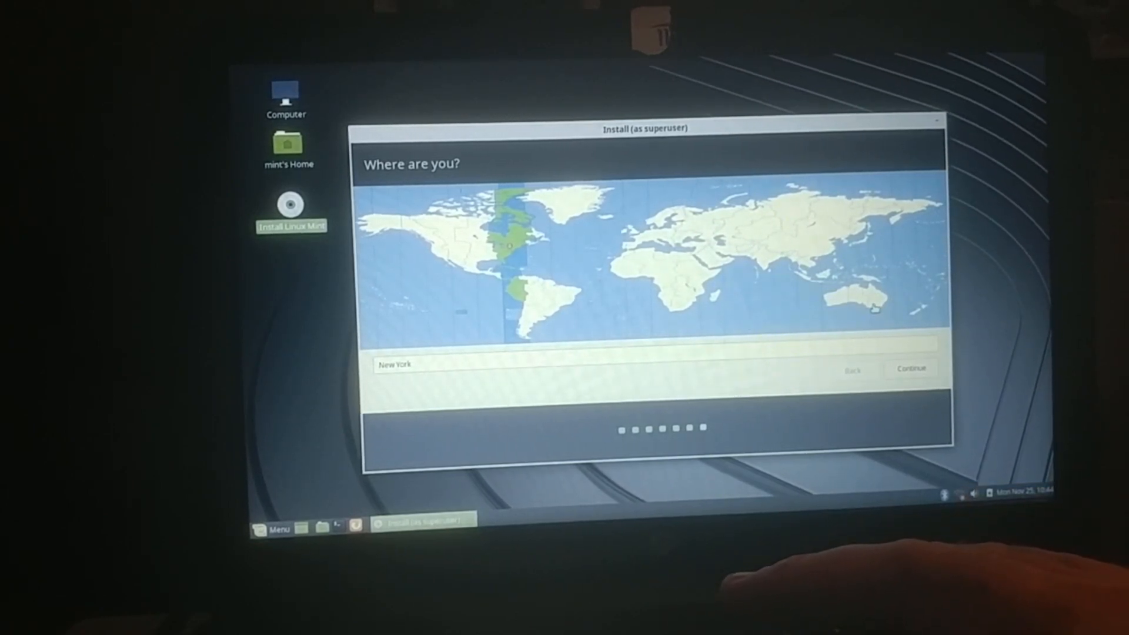
left_click(868, 302)
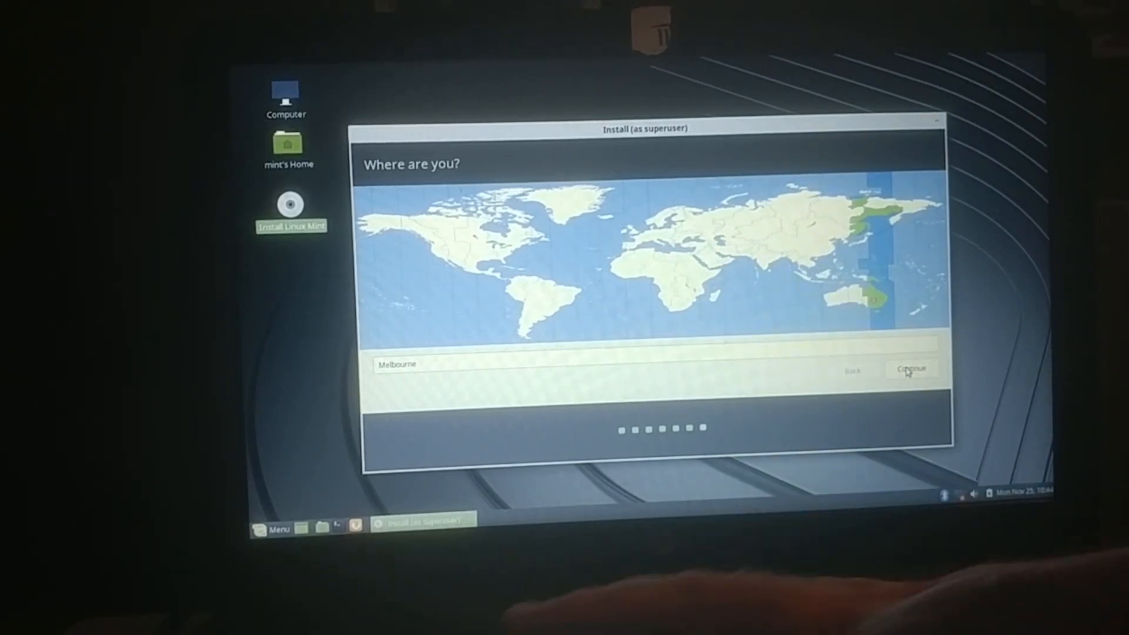
left_click(909, 369)
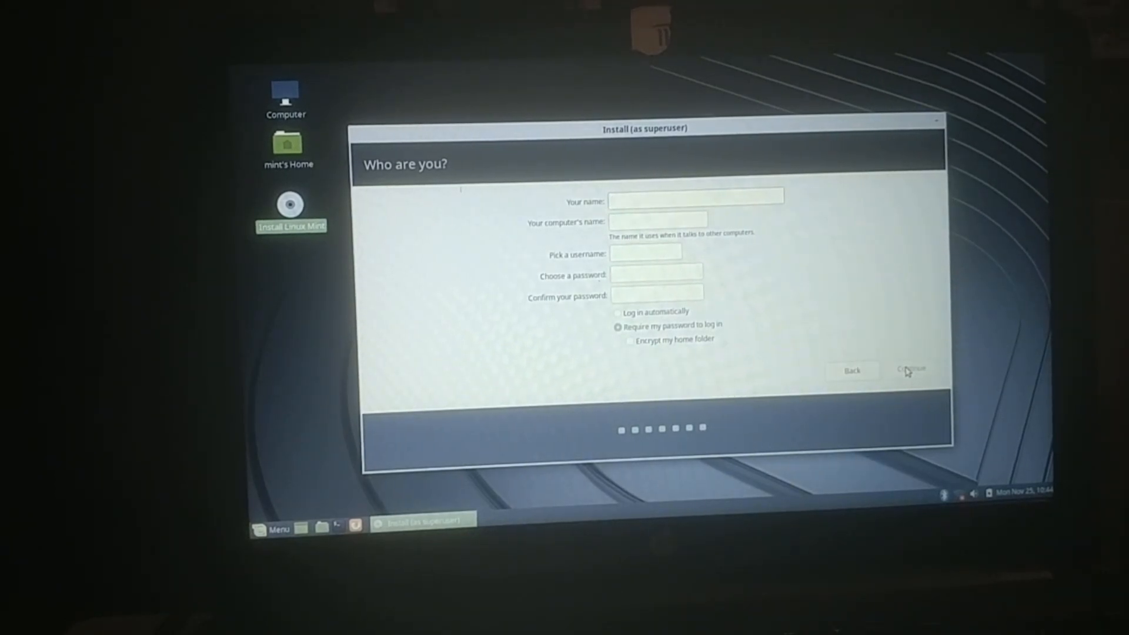
Step: Enter the Who are you? details, enable home folder encryption, and submit the form
left_click(695, 195)
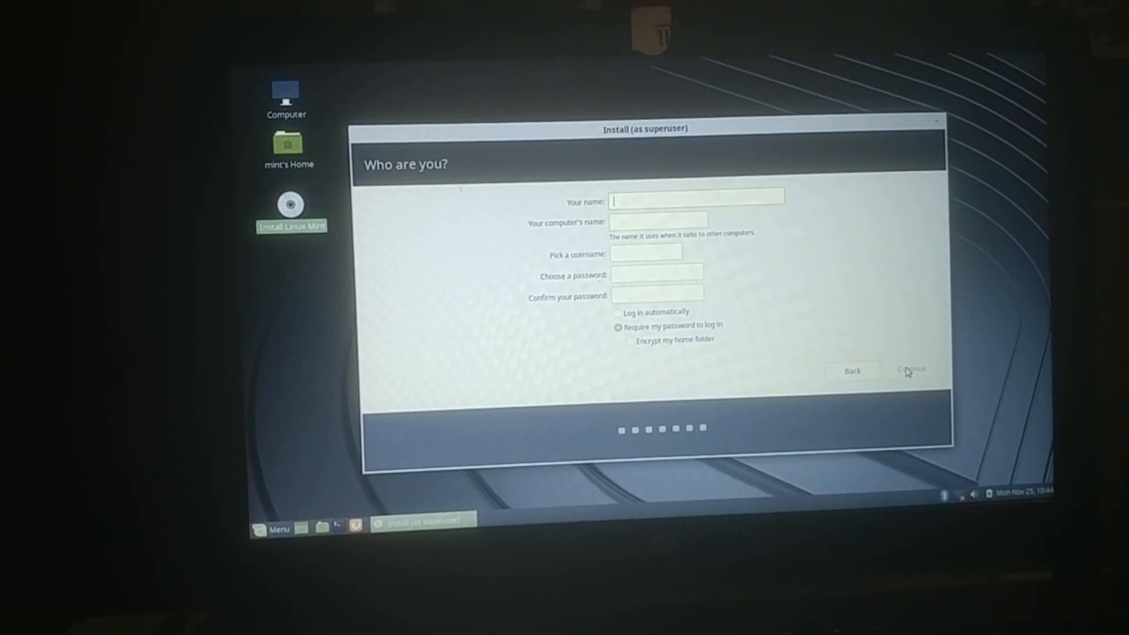
type("ho")
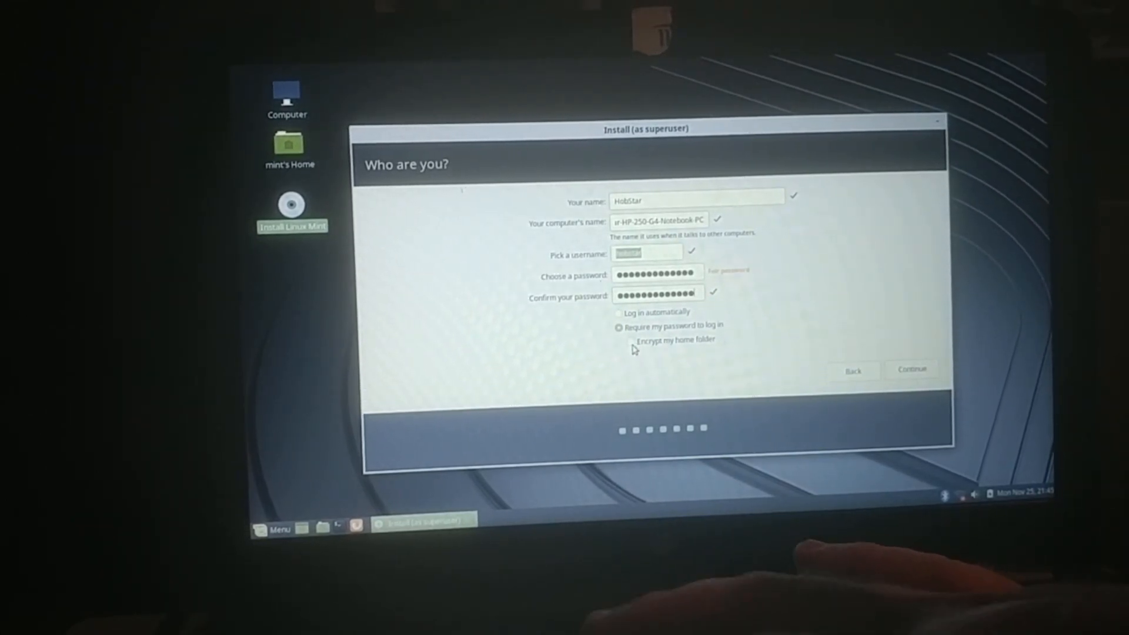
left_click(631, 339)
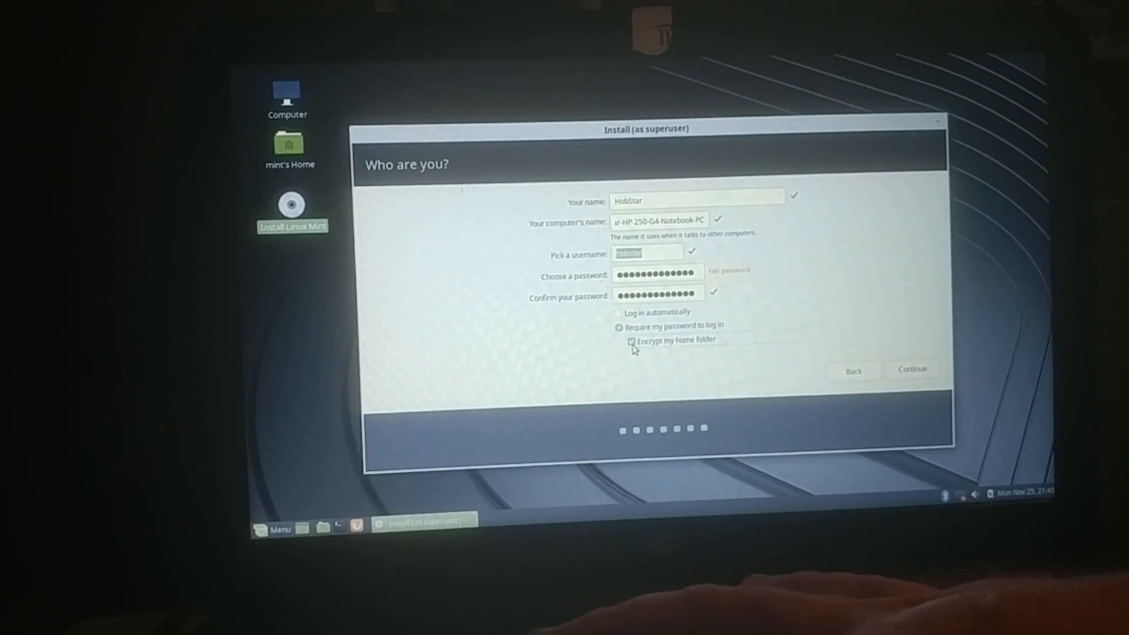
left_click(632, 339)
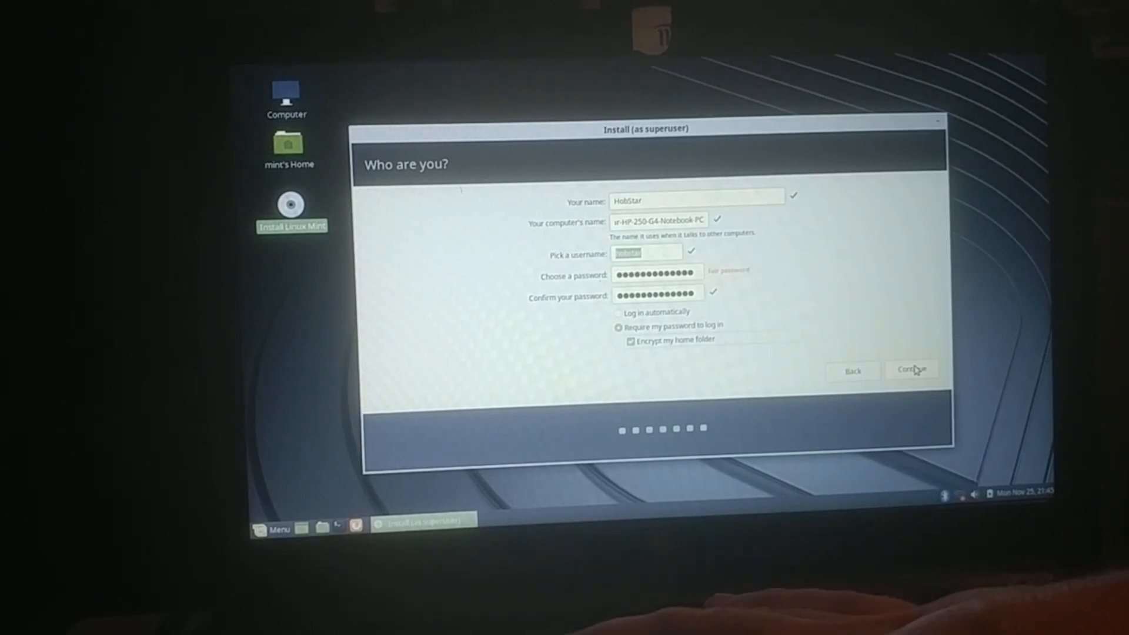
left_click(911, 369)
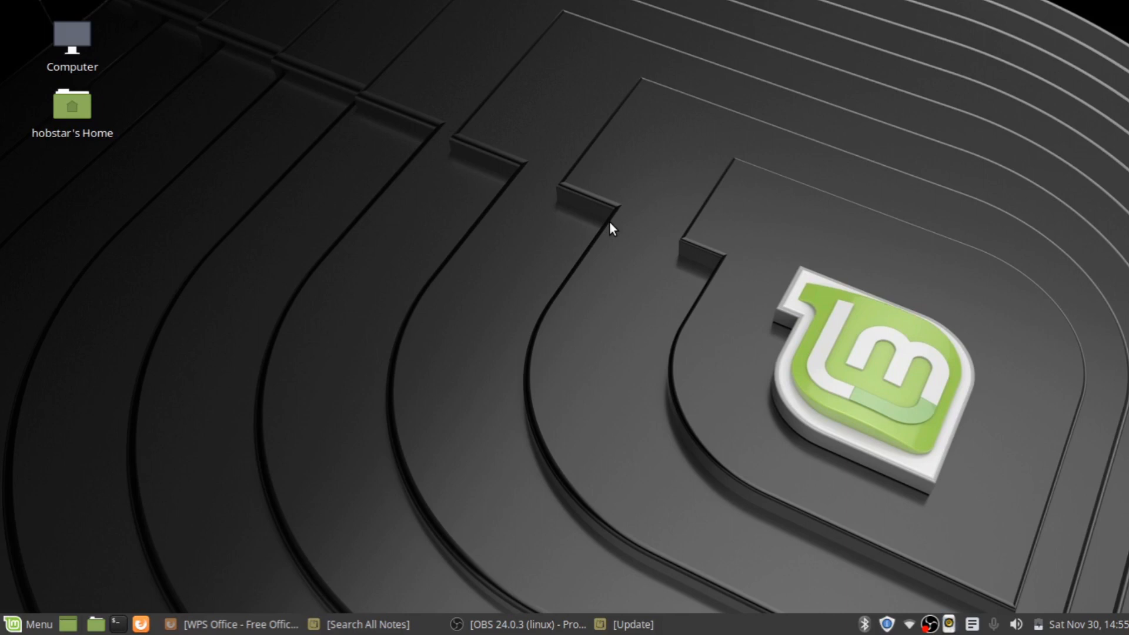
mouse_move(626, 446)
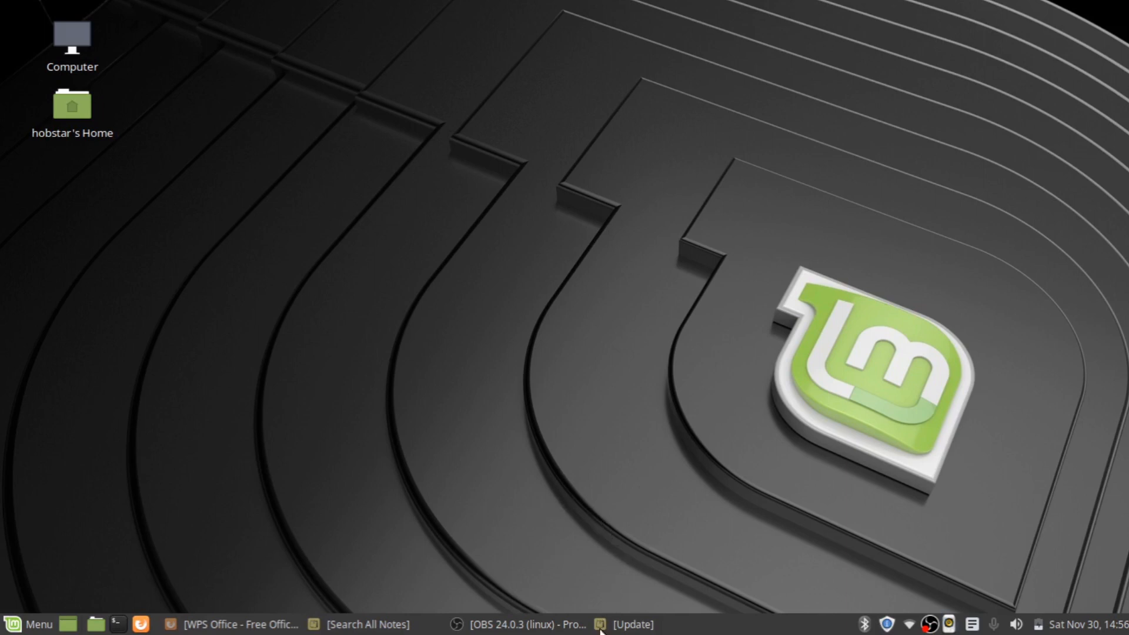
Step: Bring the Update sticky note forward and drag it into the top-right corner
left_click(628, 623)
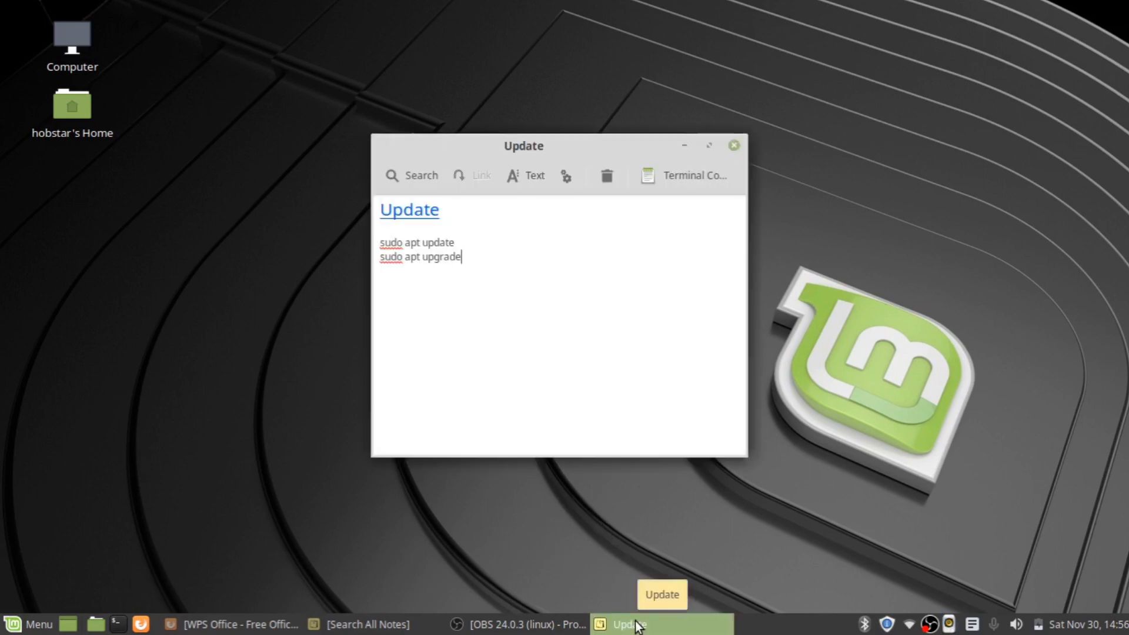
left_click_drag(523, 145, 590, 135)
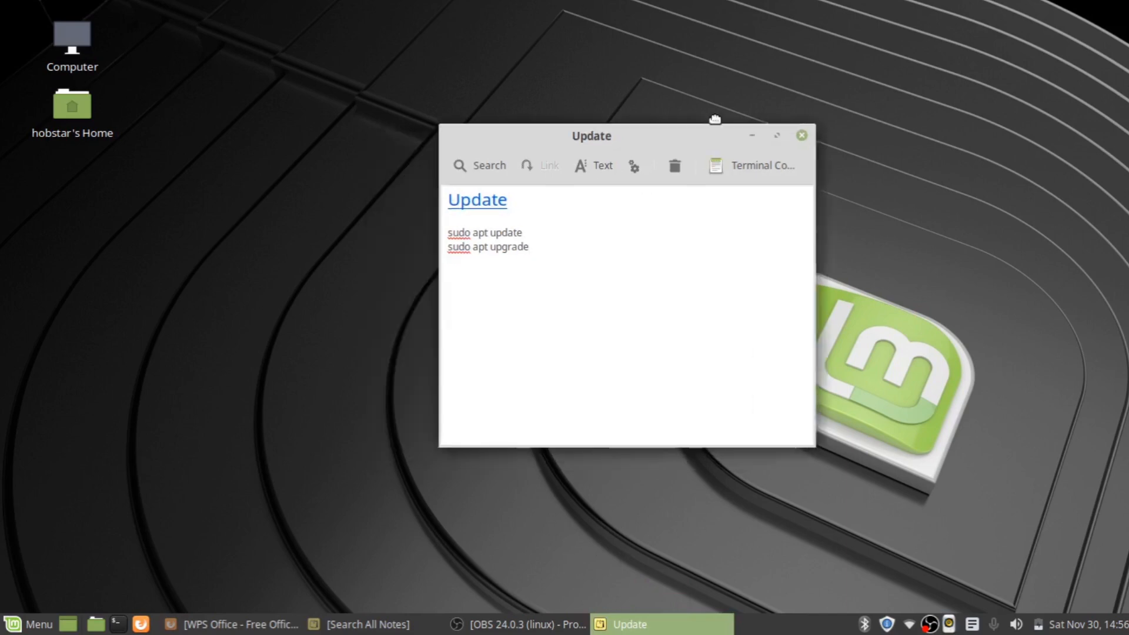
left_click_drag(590, 135, 853, 78)
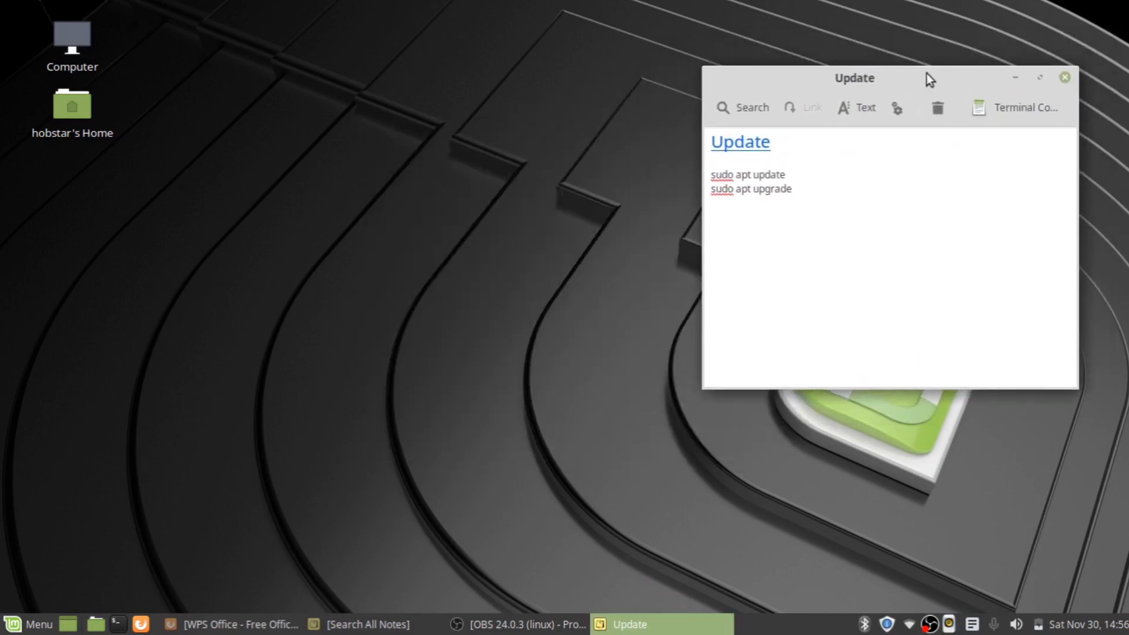
left_click(792, 188)
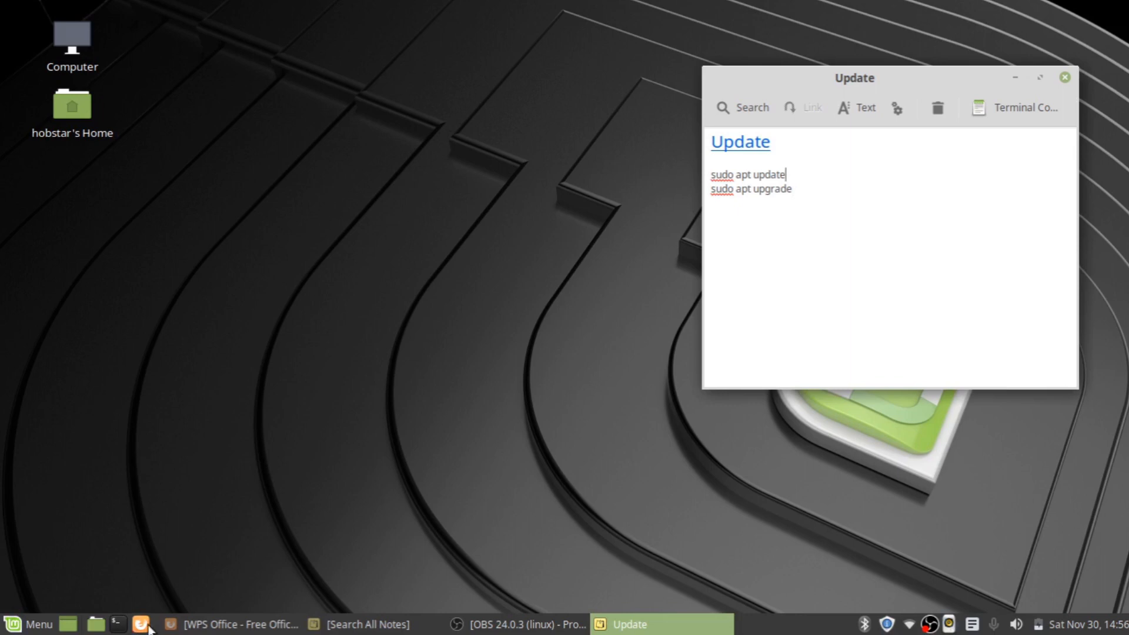
Step: Open a terminal beside the note and run sudo apt update with the administrator password
left_click(135, 623)
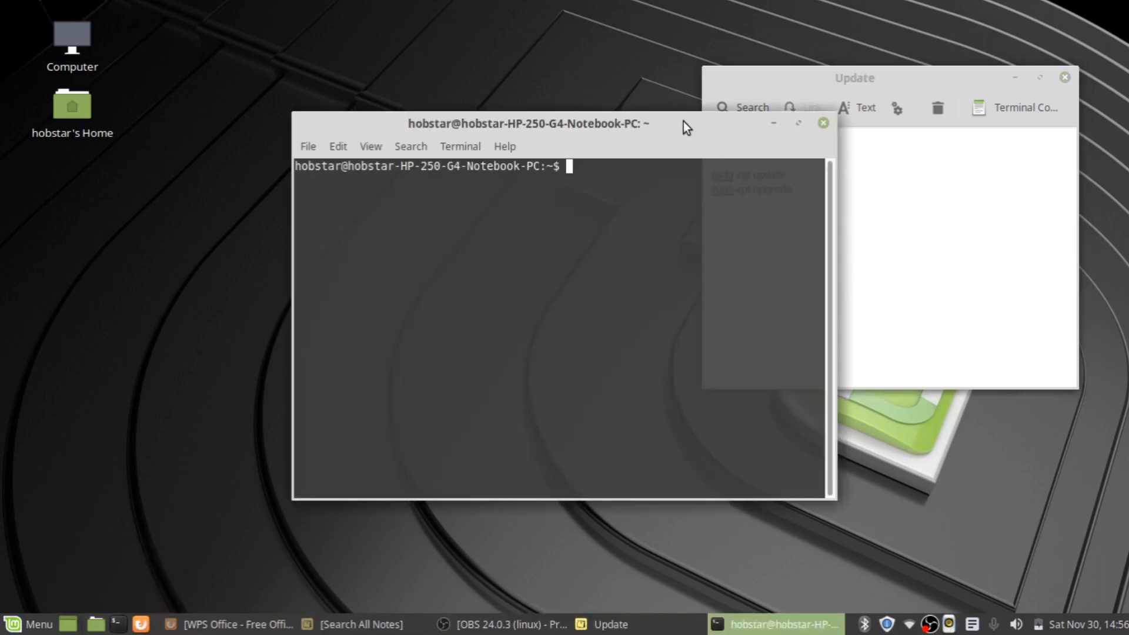
left_click_drag(527, 123, 361, 102)
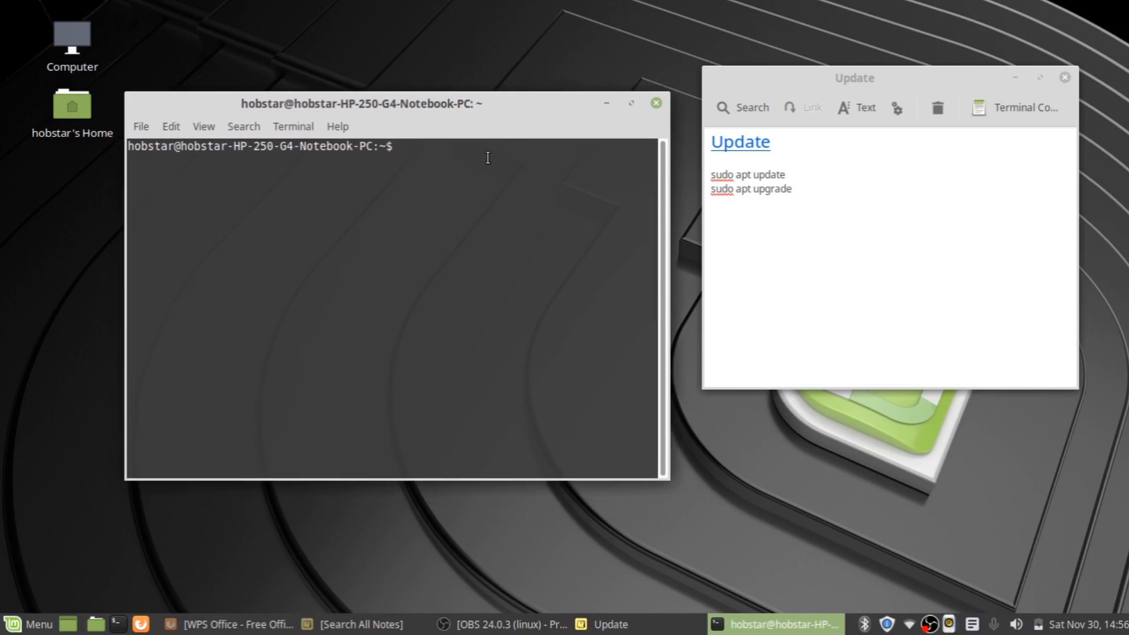
type("sudo")
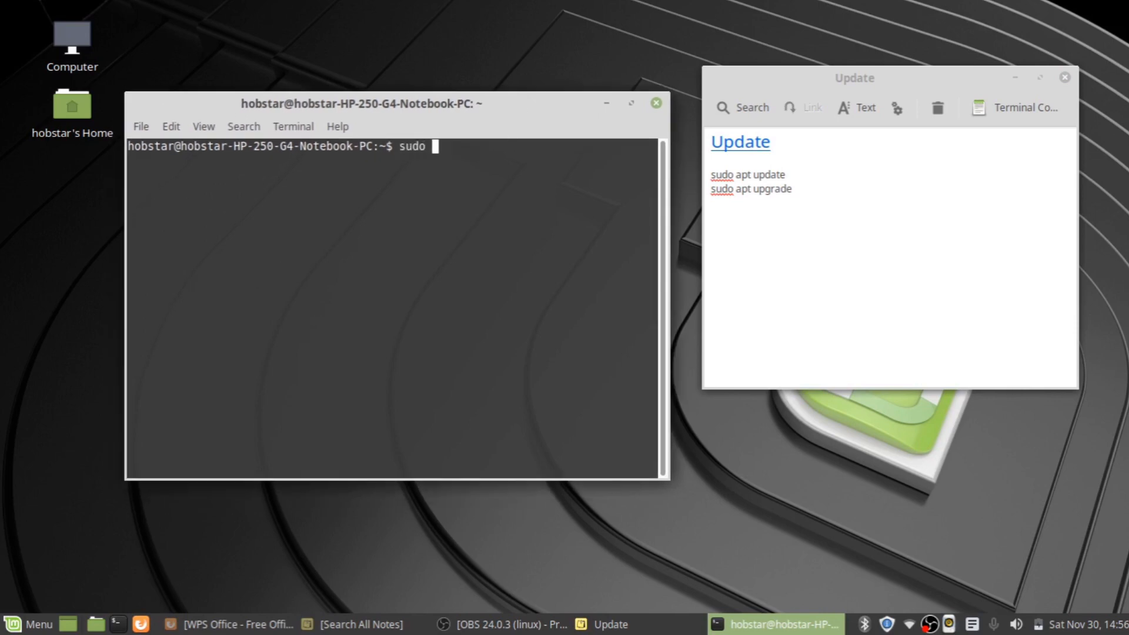
type("apt")
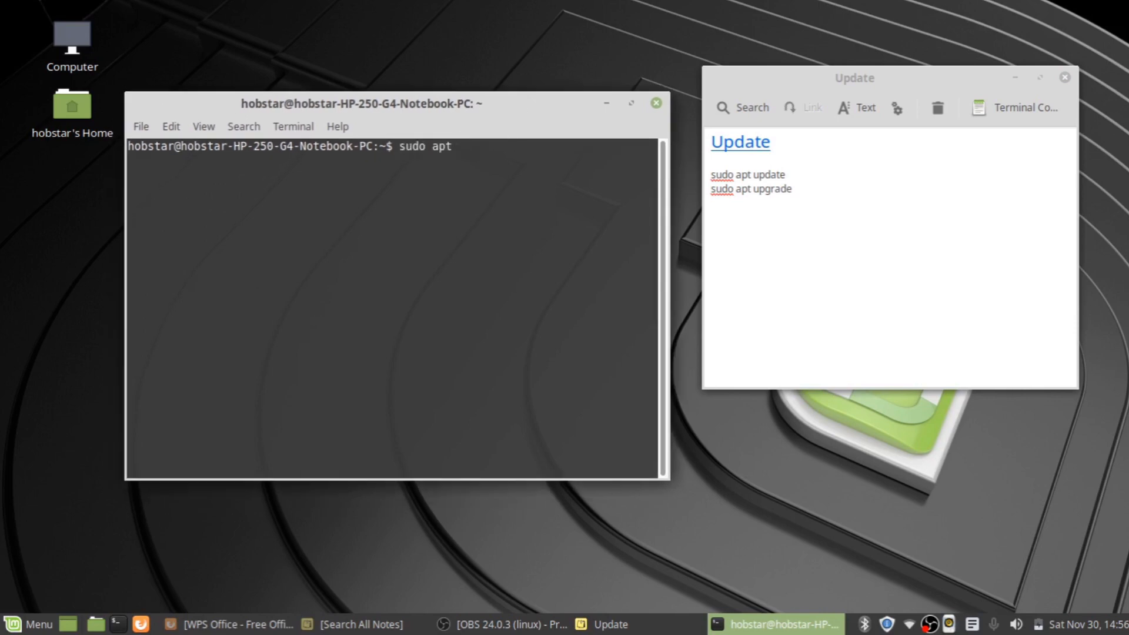
type("update")
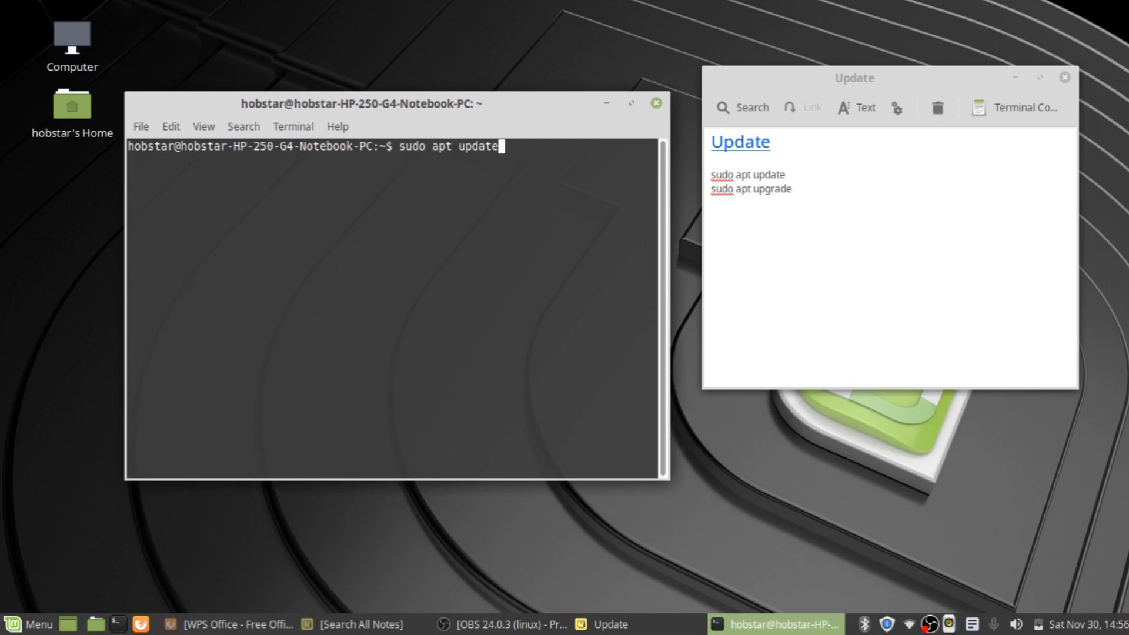
key("Return")
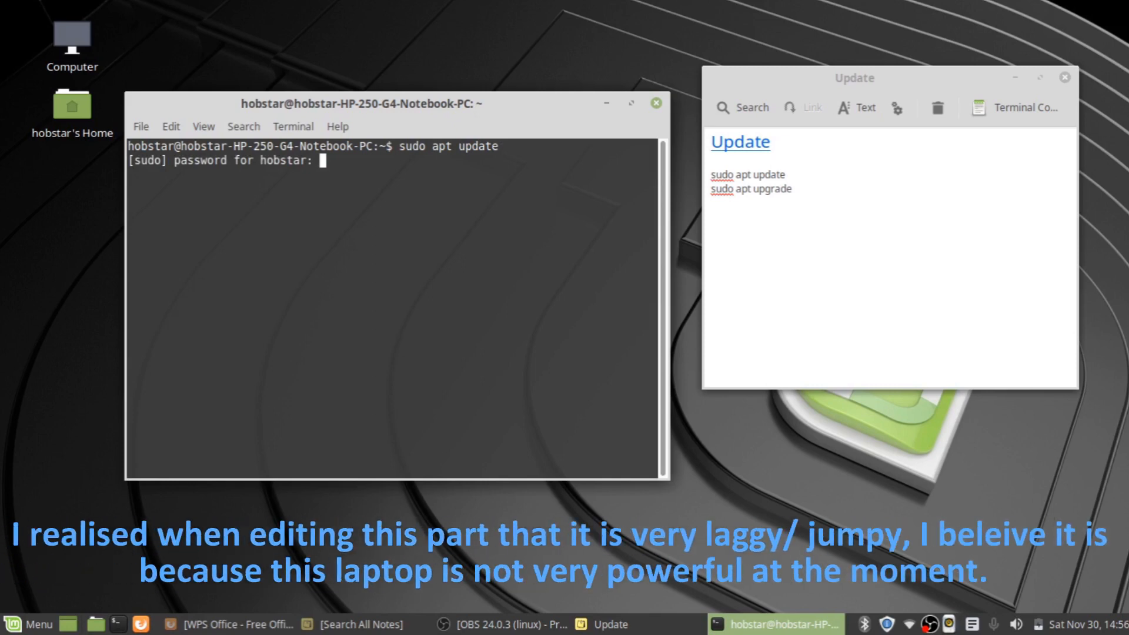
type("*")
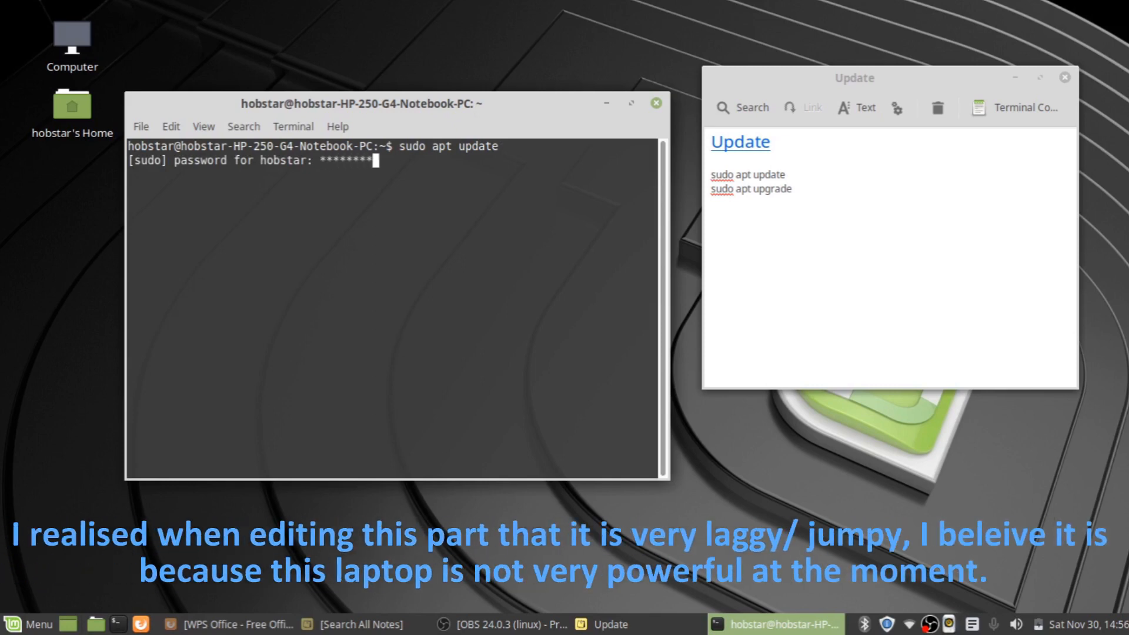
type("*****")
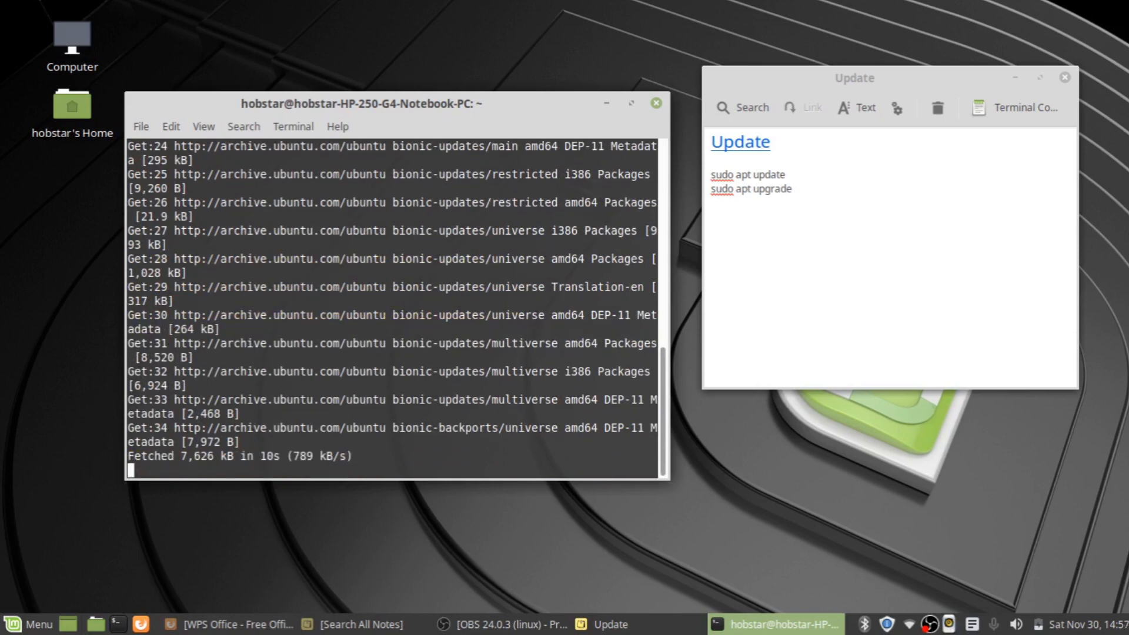
mouse_move(449, 239)
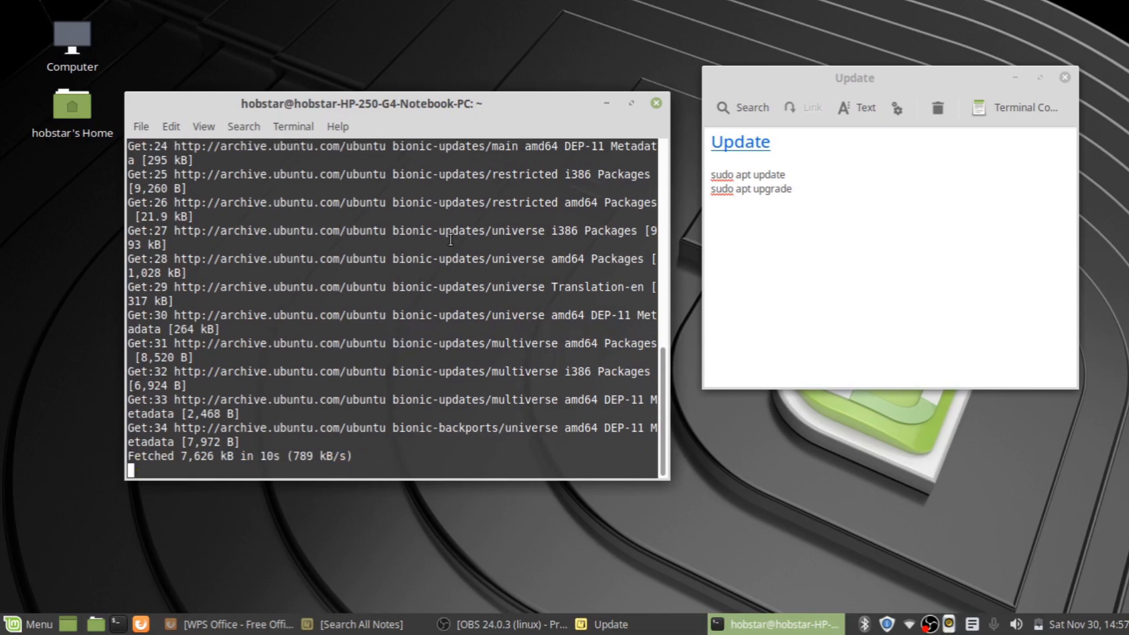
mouse_move(417, 274)
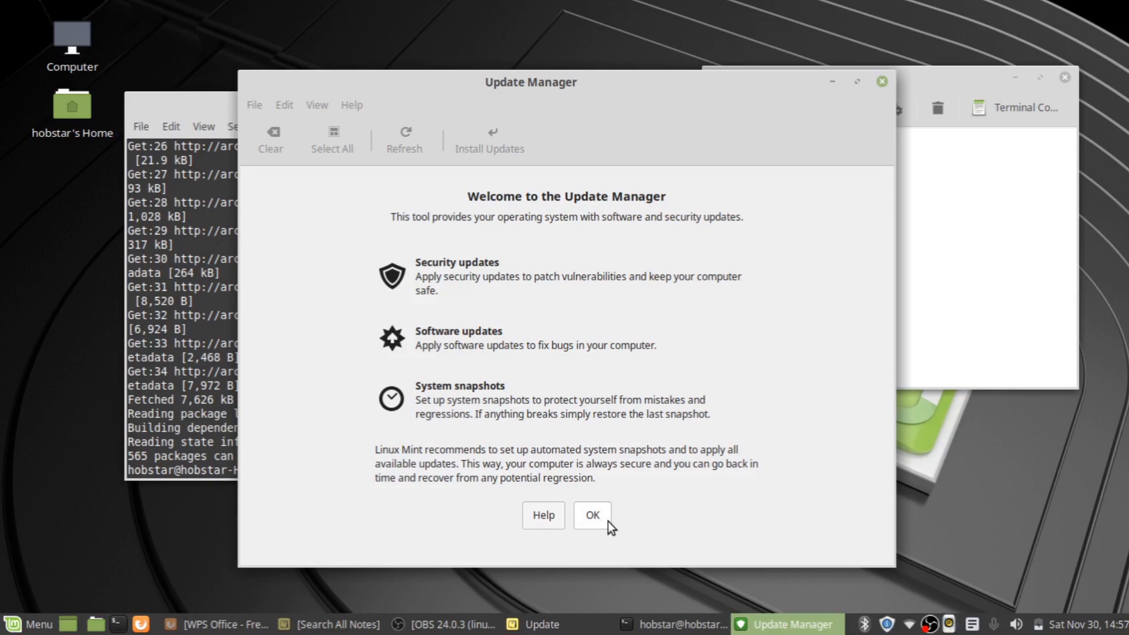
Step: Dismiss Update Manager's welcome screen and accept the 'Please set up System Snapshots' banner
left_click(591, 515)
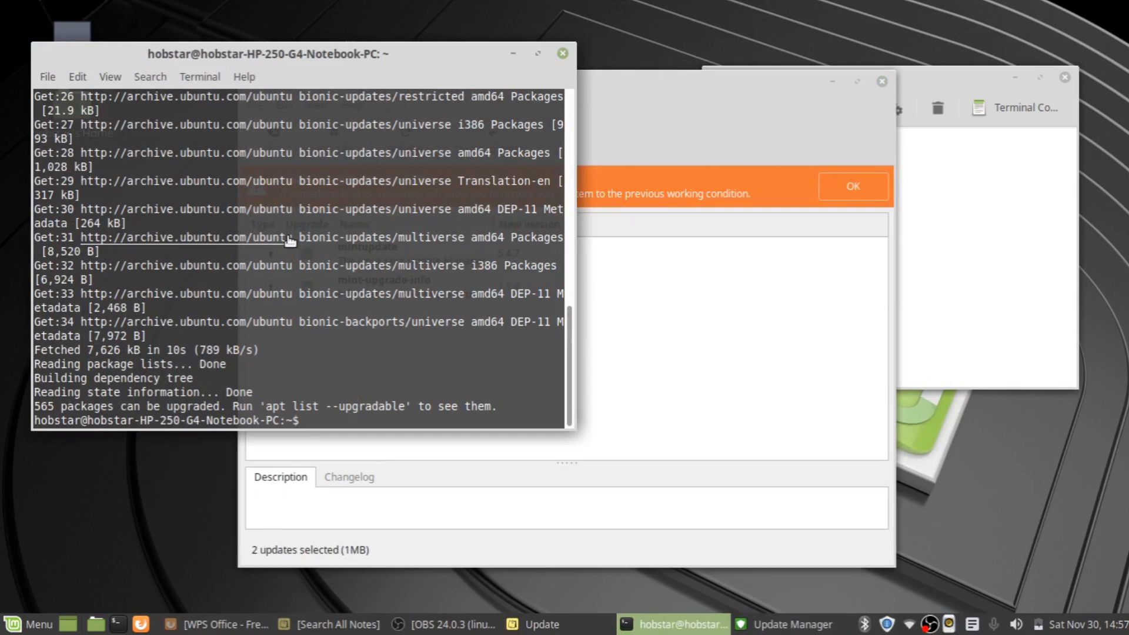
left_click(788, 623)
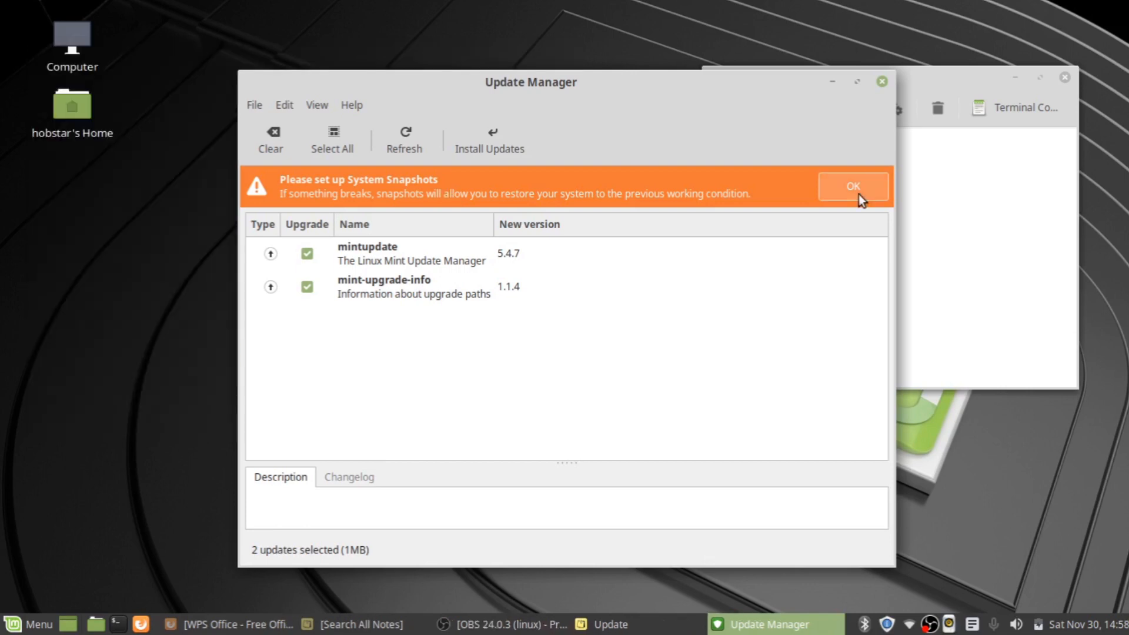
left_click(852, 186)
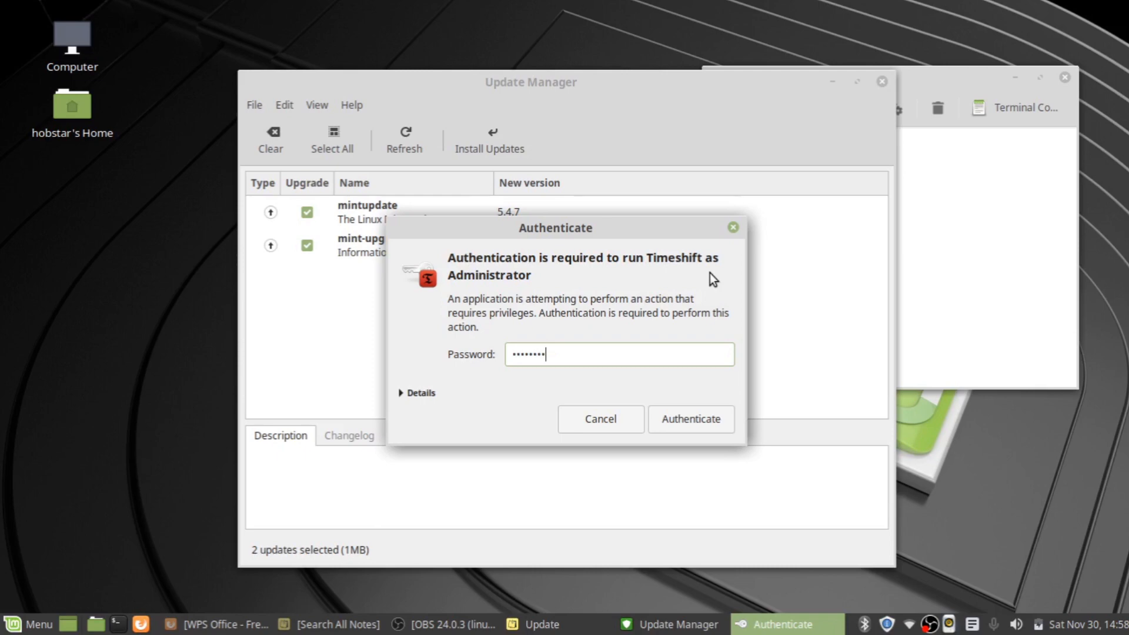
Step: Authenticate Timeshift, view the snapshot type help, select BTRFS, and finish the wizard
left_click(689, 418)
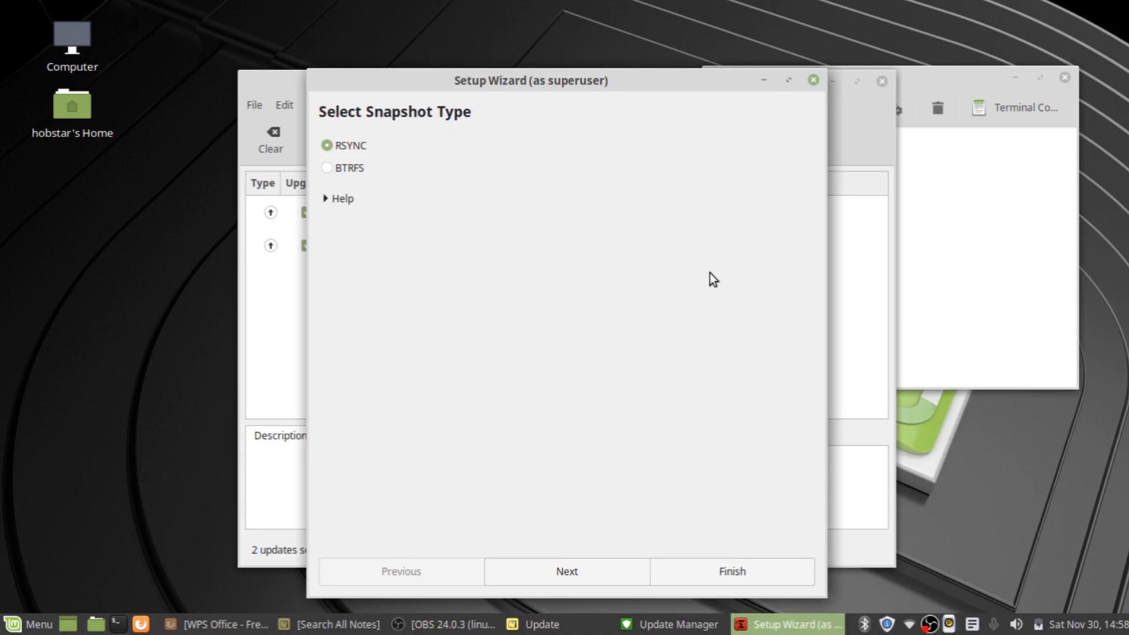
left_click(339, 198)
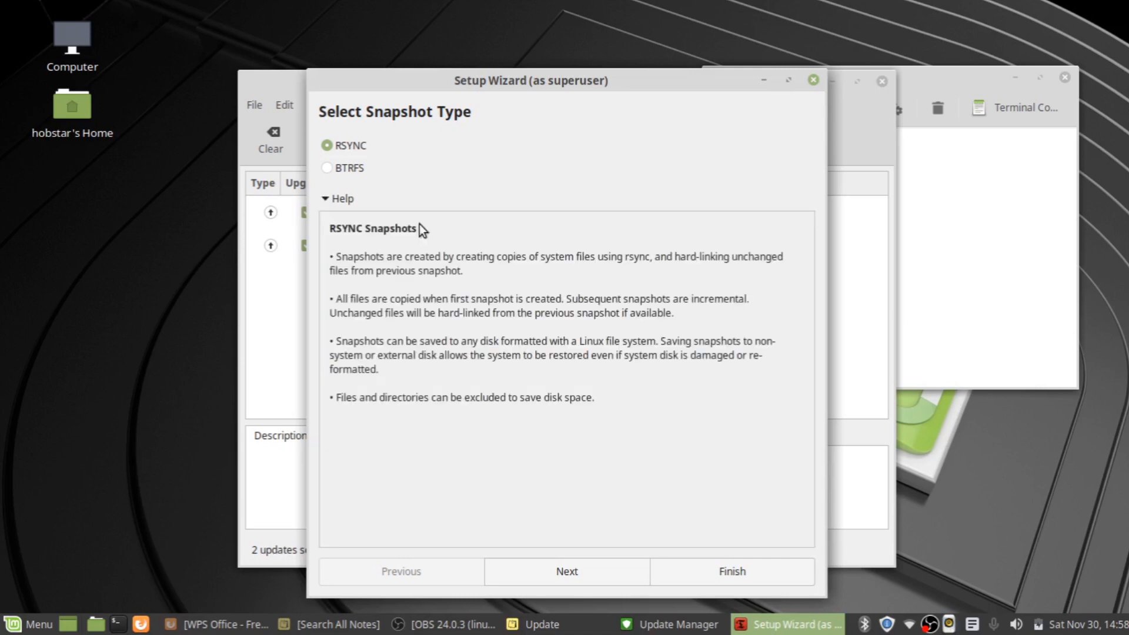
mouse_move(501, 280)
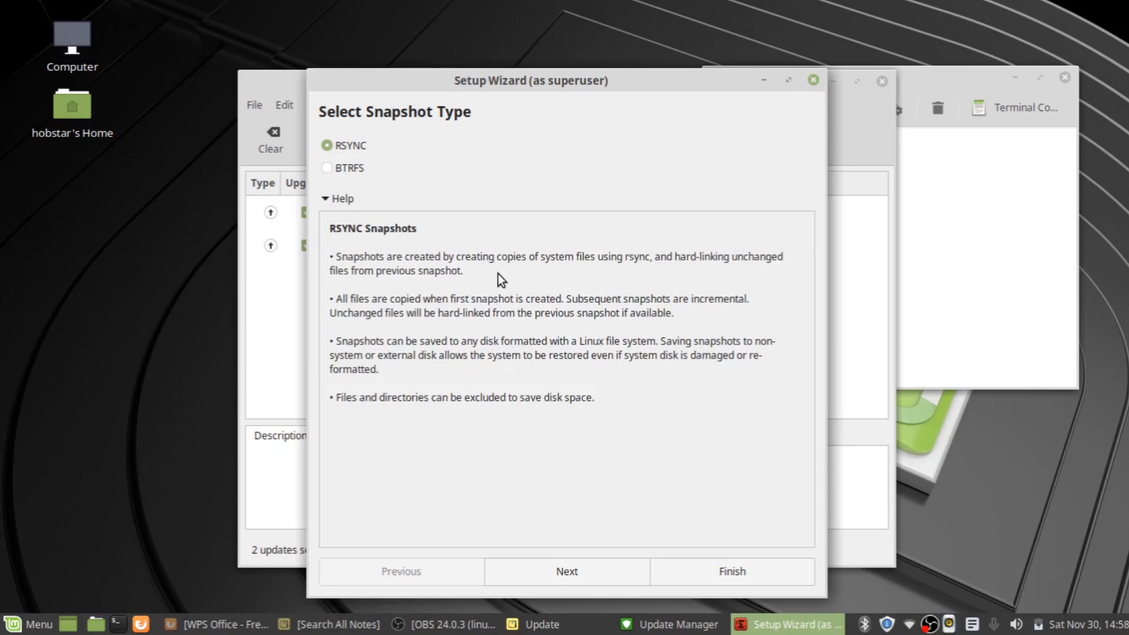
mouse_move(389, 192)
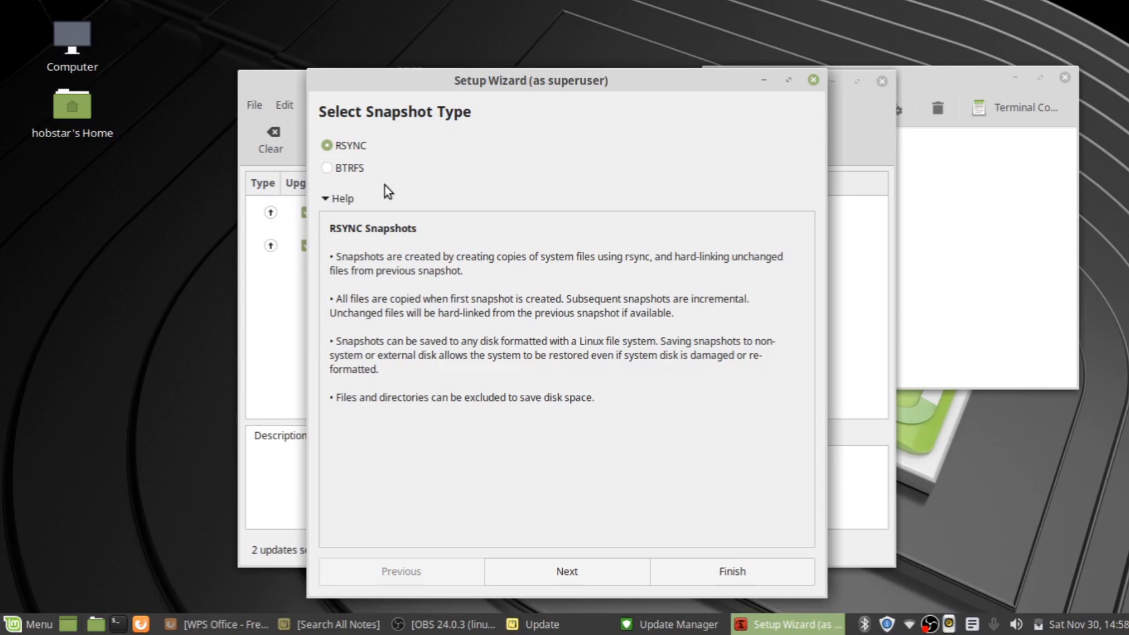
left_click(327, 167)
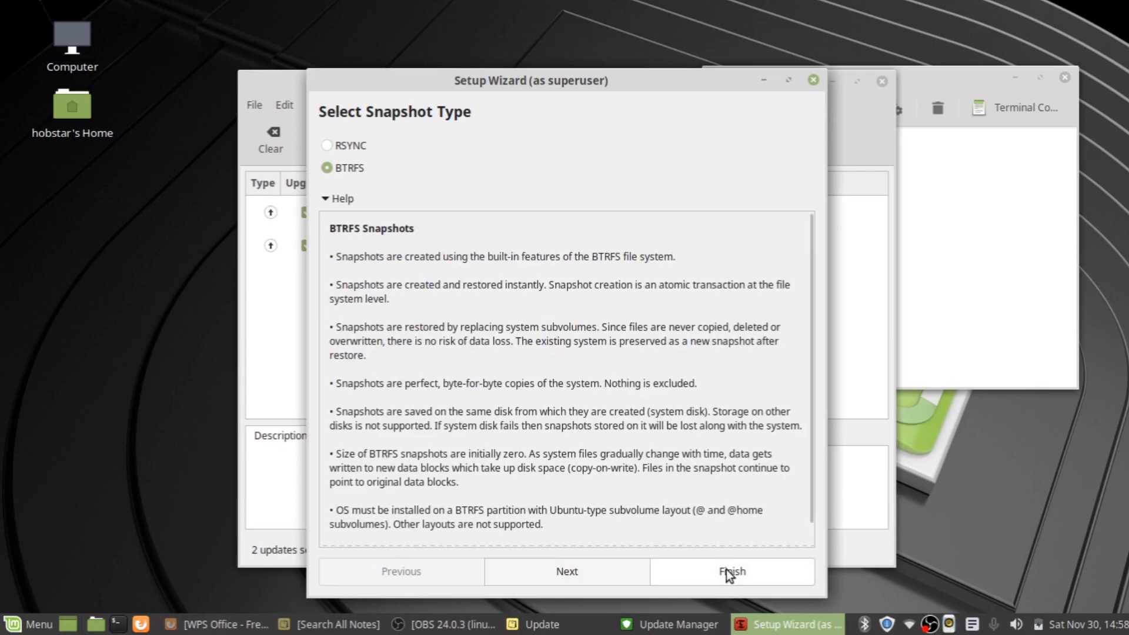
left_click(729, 571)
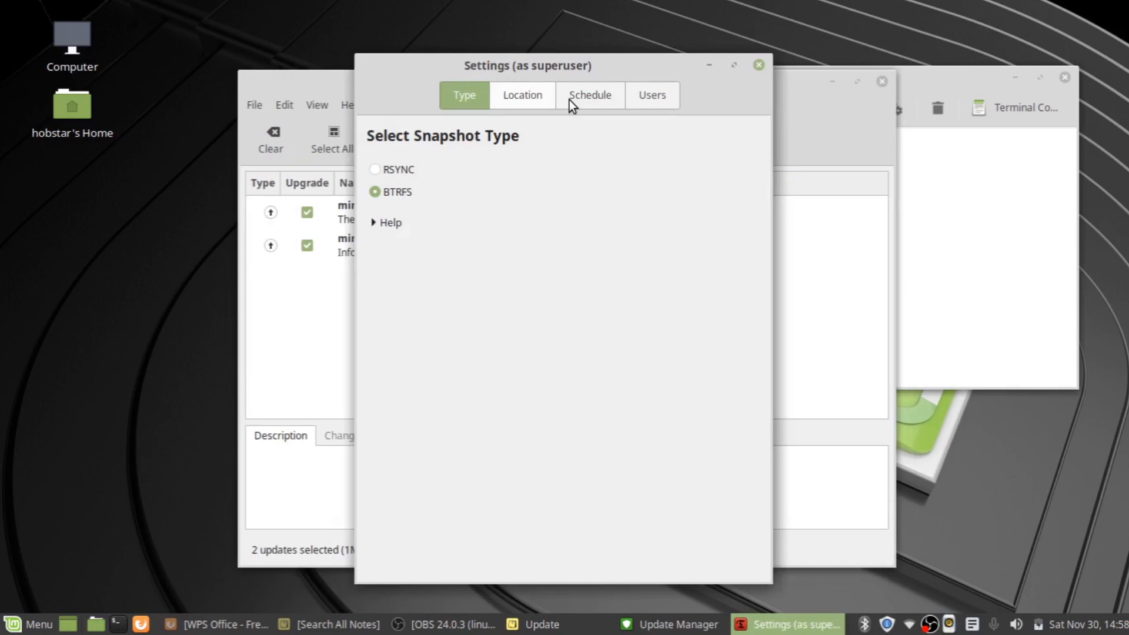
Step: Select RSYNC on the Type tab and the ext4 dm-0 partition on the Location tab
left_click(373, 169)
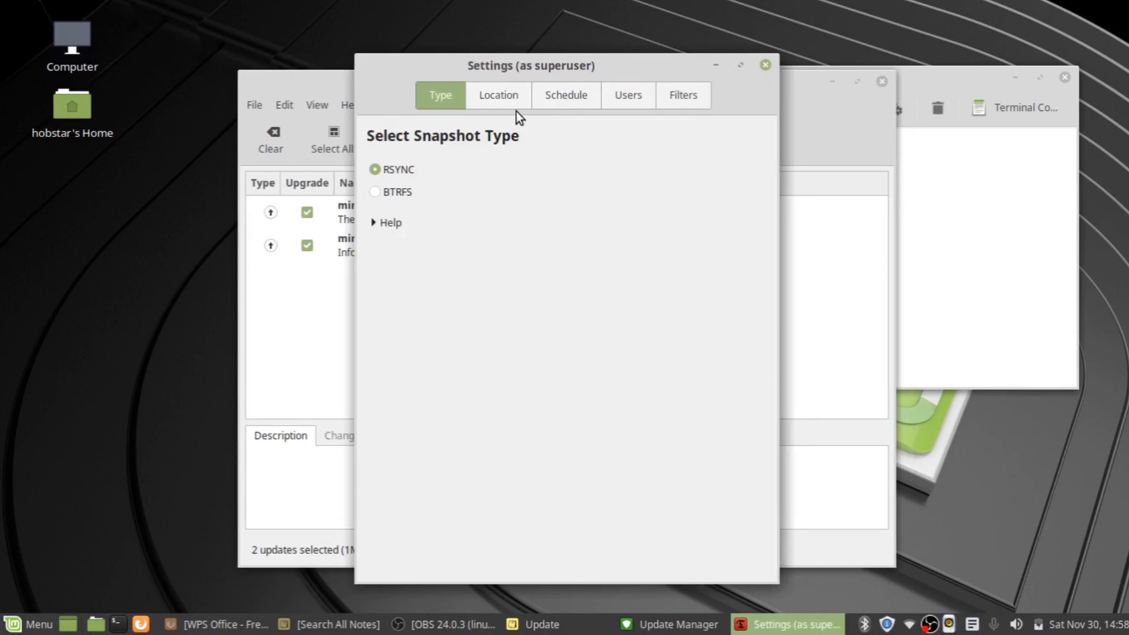
left_click(496, 95)
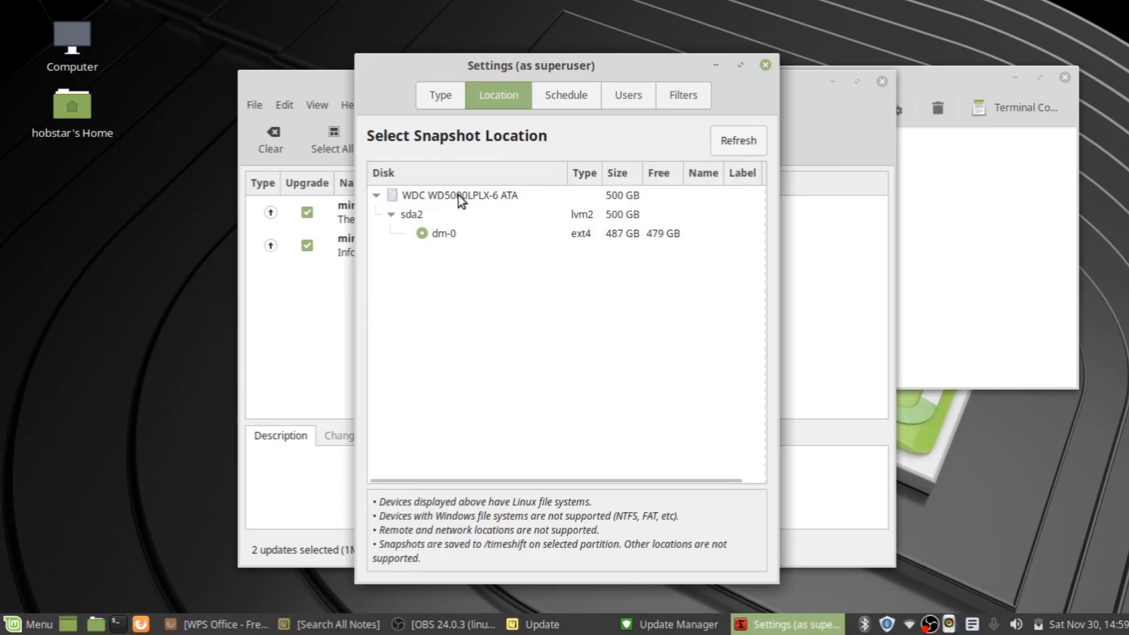
left_click(443, 234)
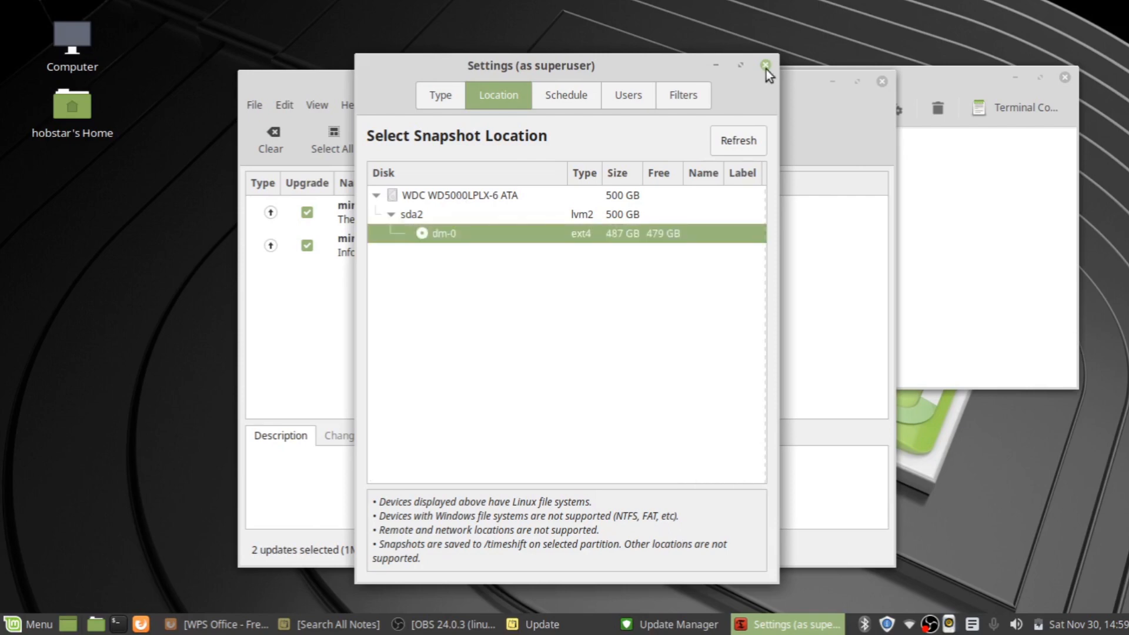
Step: Close Timeshift Settings and start the first snapshot with Create
left_click(764, 65)
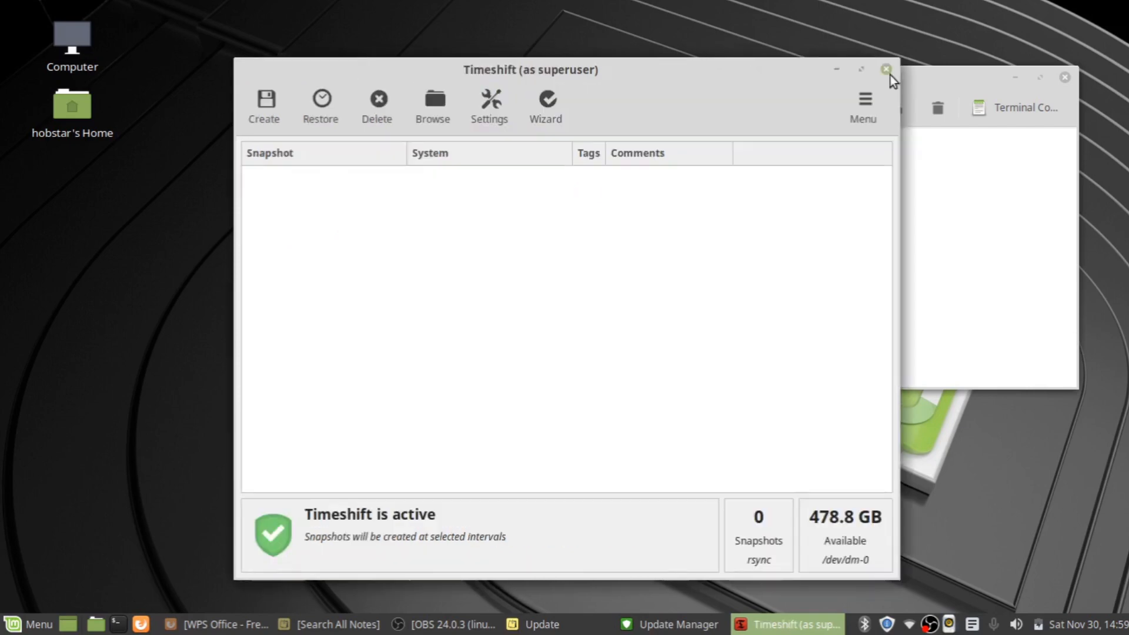
mouse_move(887, 69)
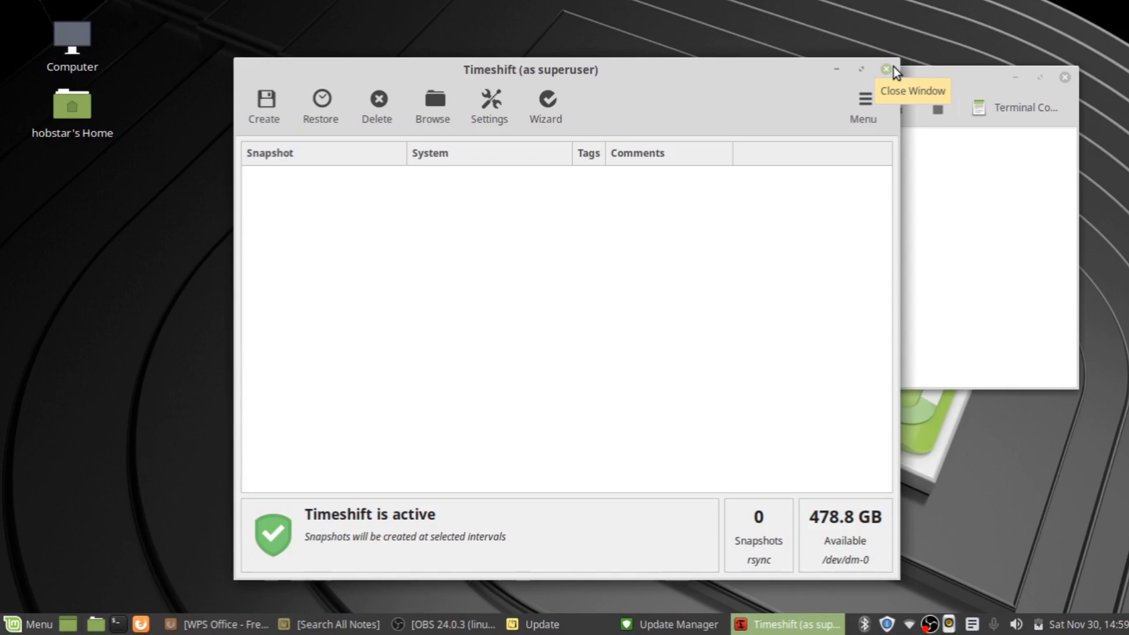
left_click(263, 105)
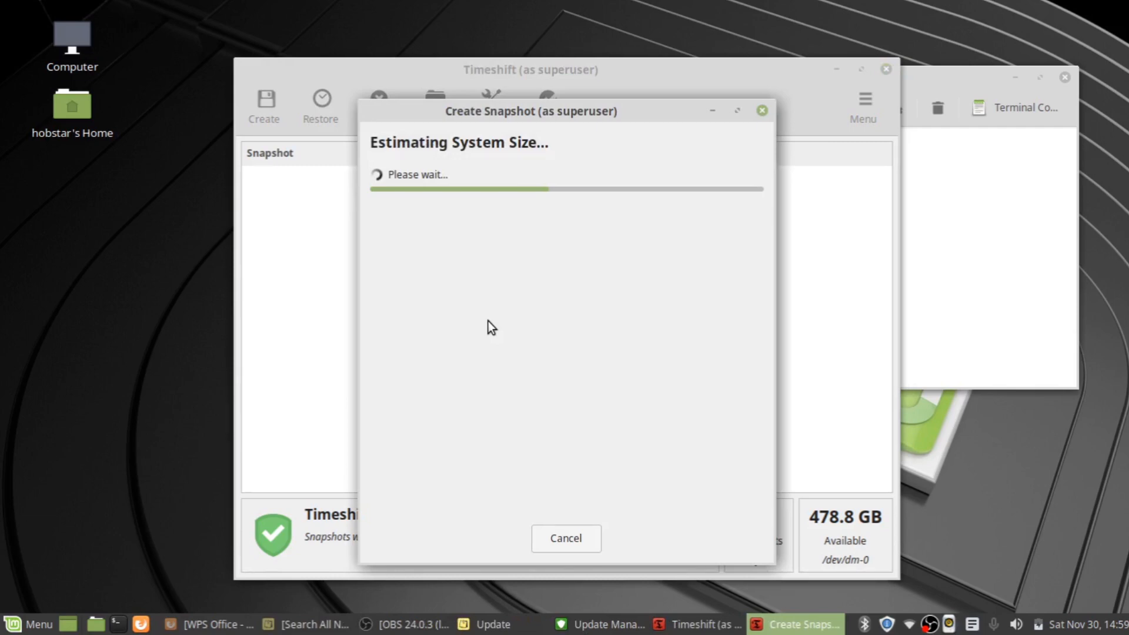
mouse_move(765, 79)
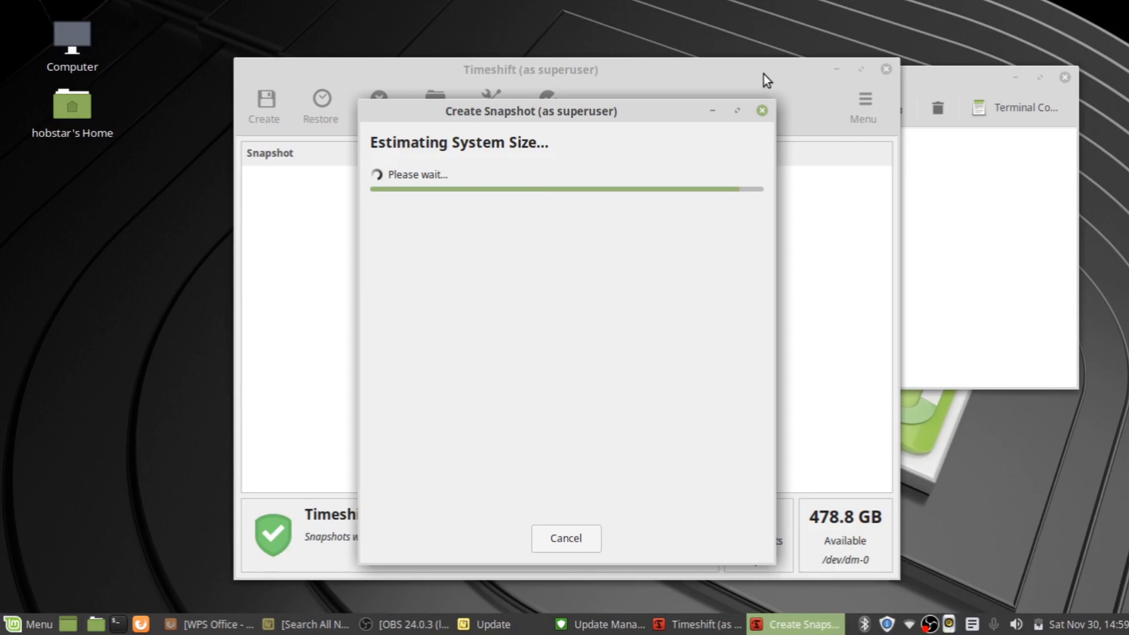